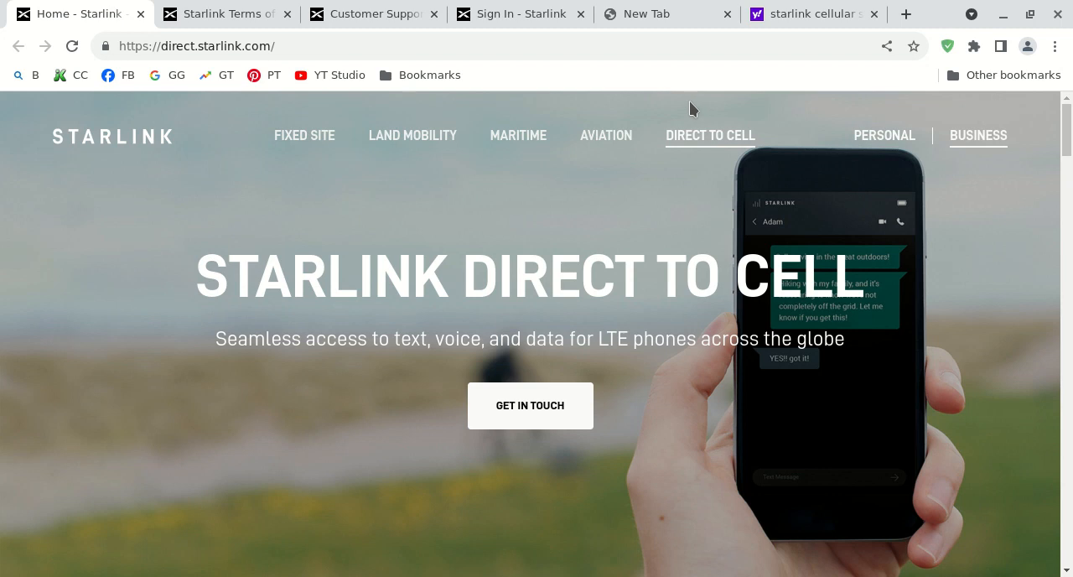
{"action": "mouse_move", "coordinate": [667, 127]}
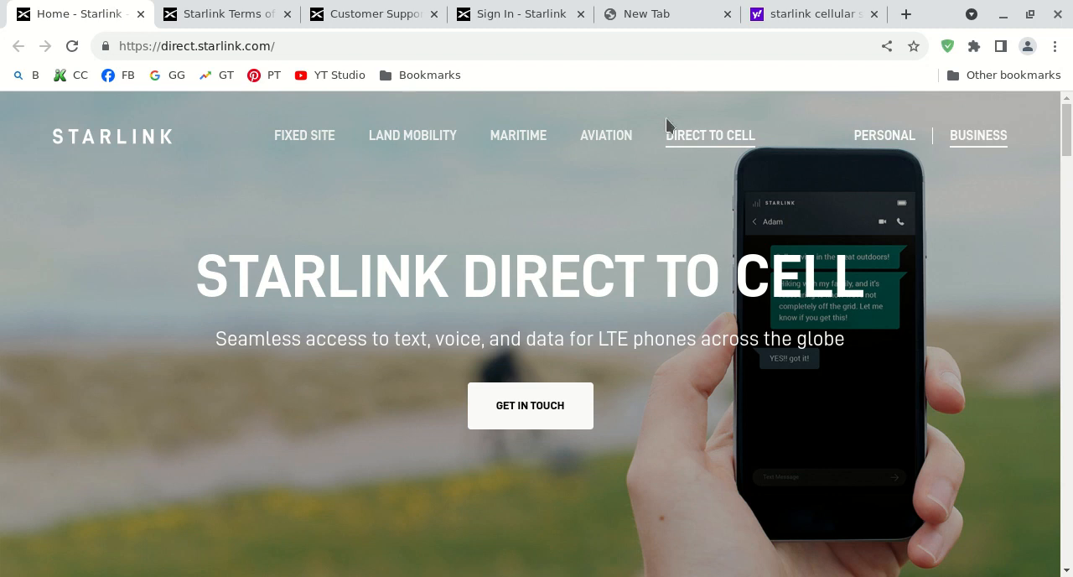
{"action": "mouse_move", "coordinate": [600, 208]}
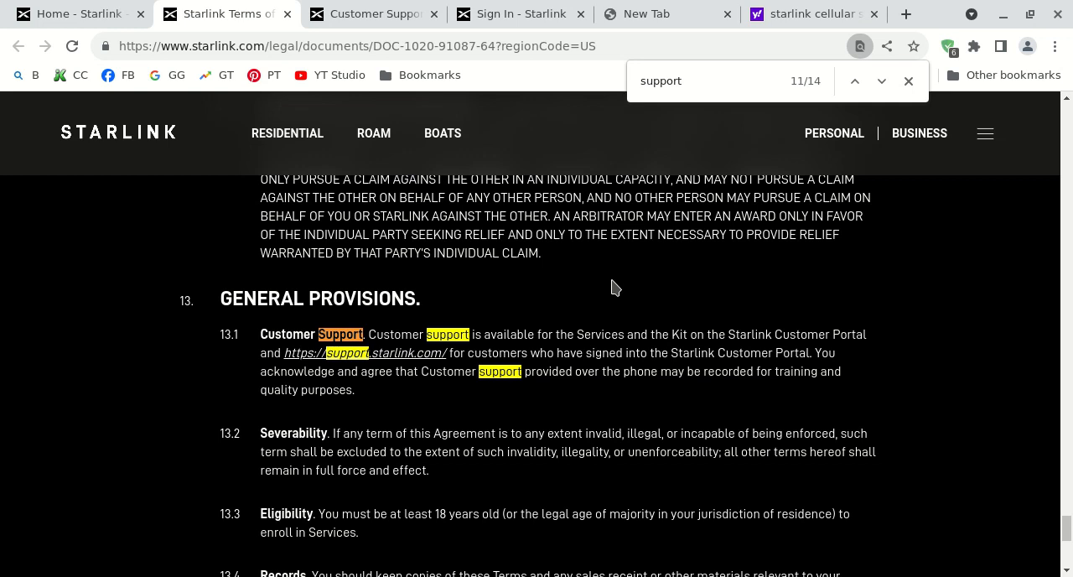
{"action": "mouse_move", "coordinate": [627, 298]}
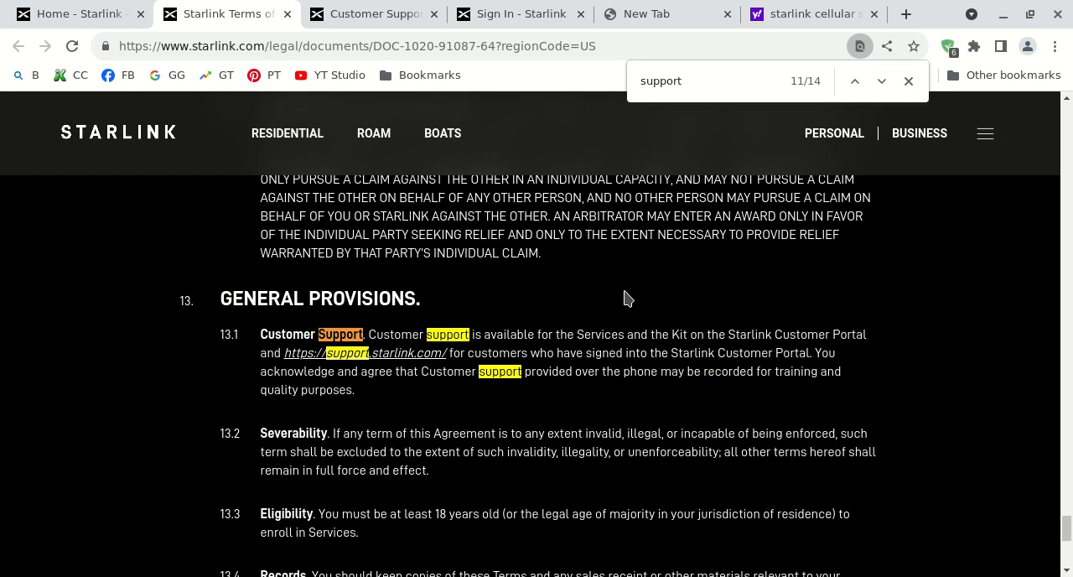
{"action": "mouse_move", "coordinate": [670, 303]}
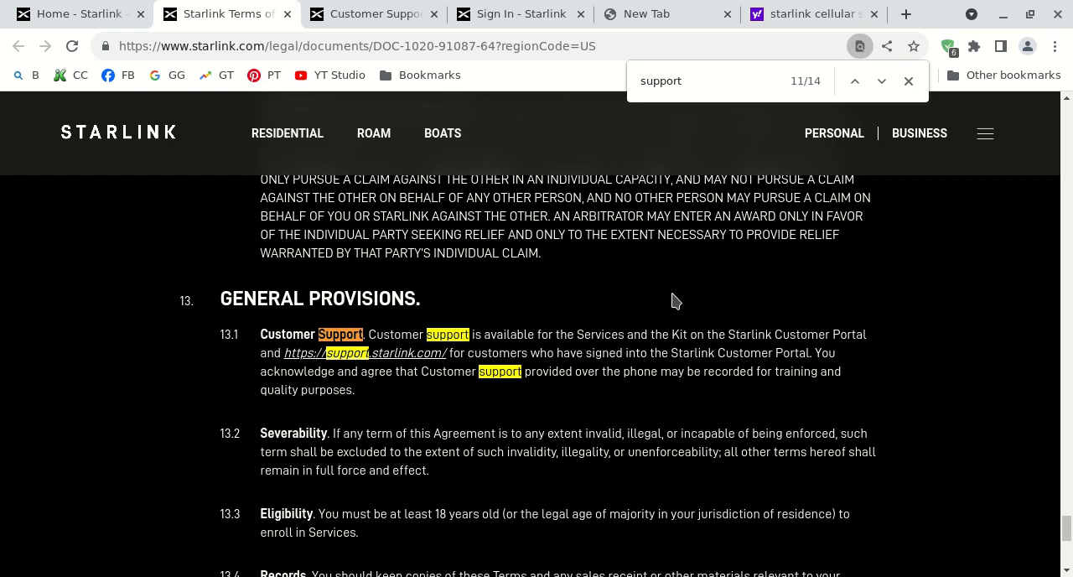
{"action": "mouse_move", "coordinate": [642, 326]}
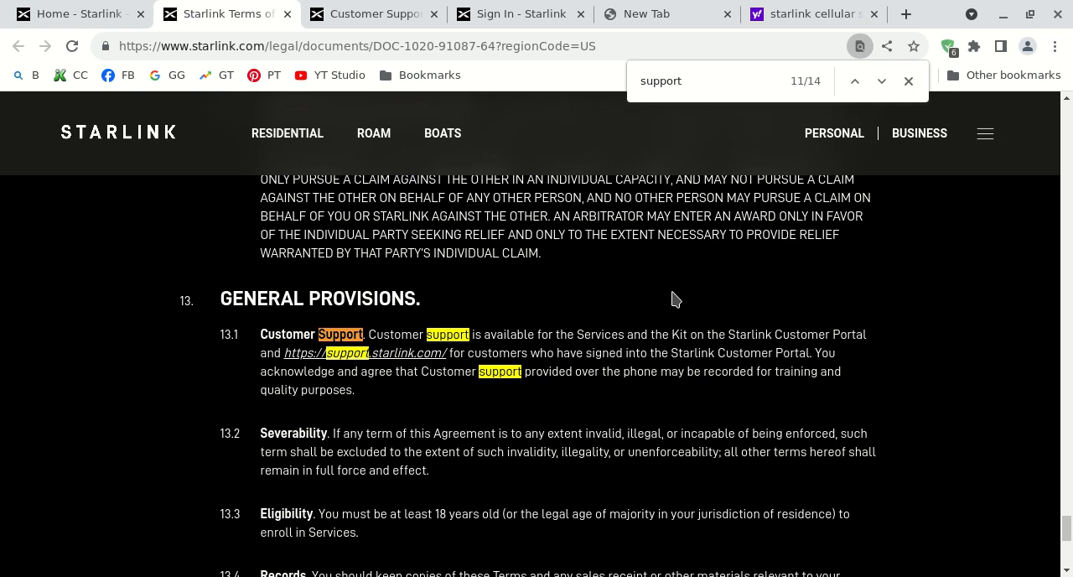
{"action": "mouse_move", "coordinate": [597, 392]}
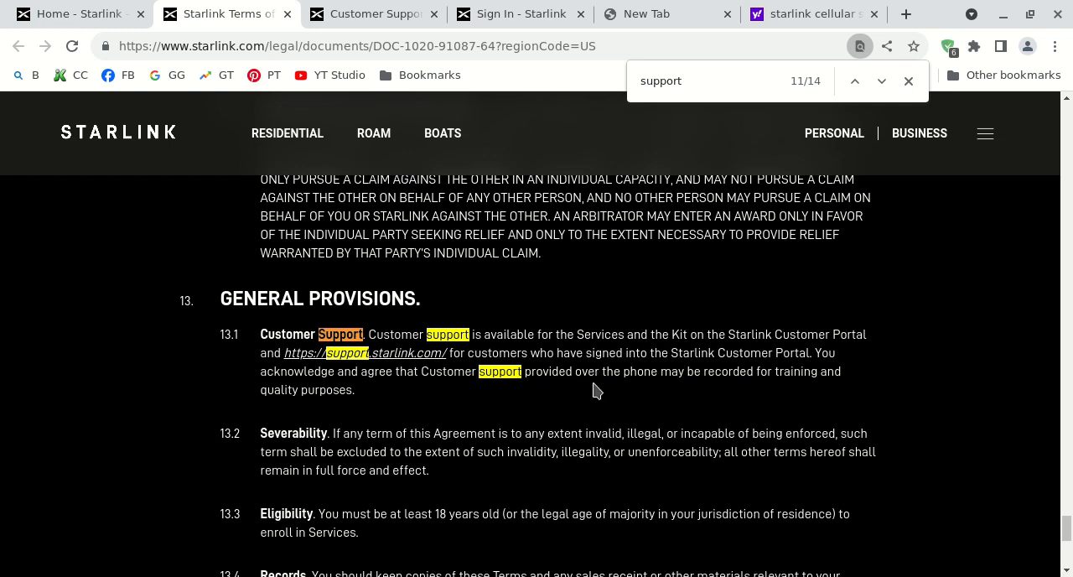
{"action": "mouse_move", "coordinate": [630, 394]}
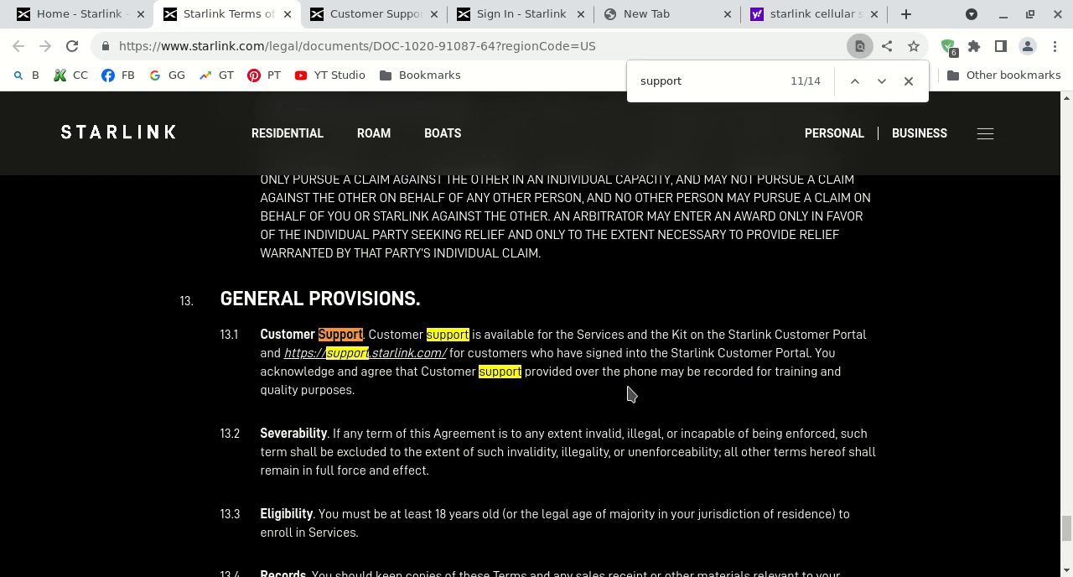
{"action": "mouse_move", "coordinate": [634, 394]}
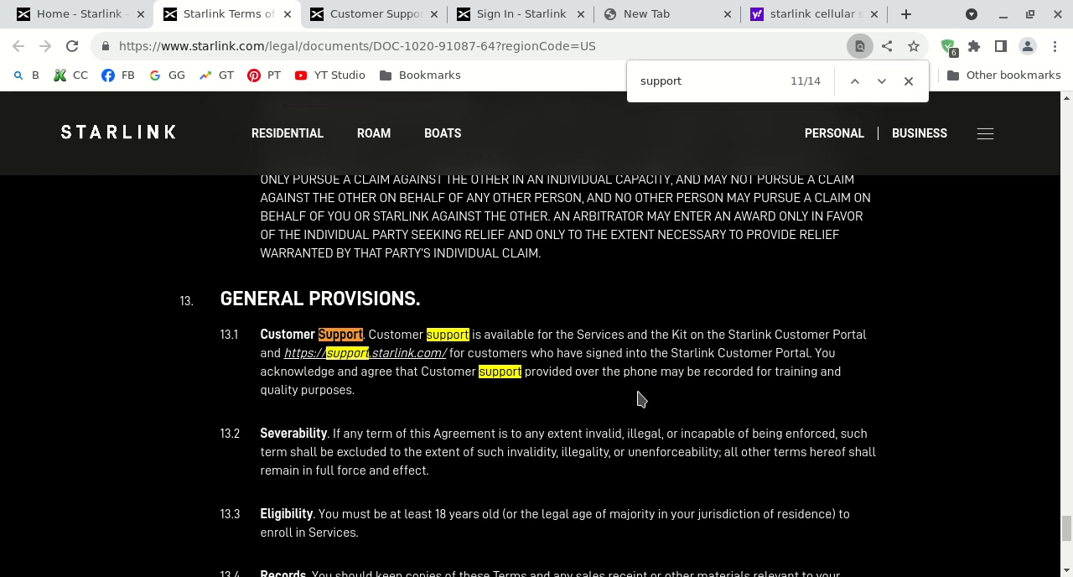
{"action": "mouse_move", "coordinate": [657, 388]}
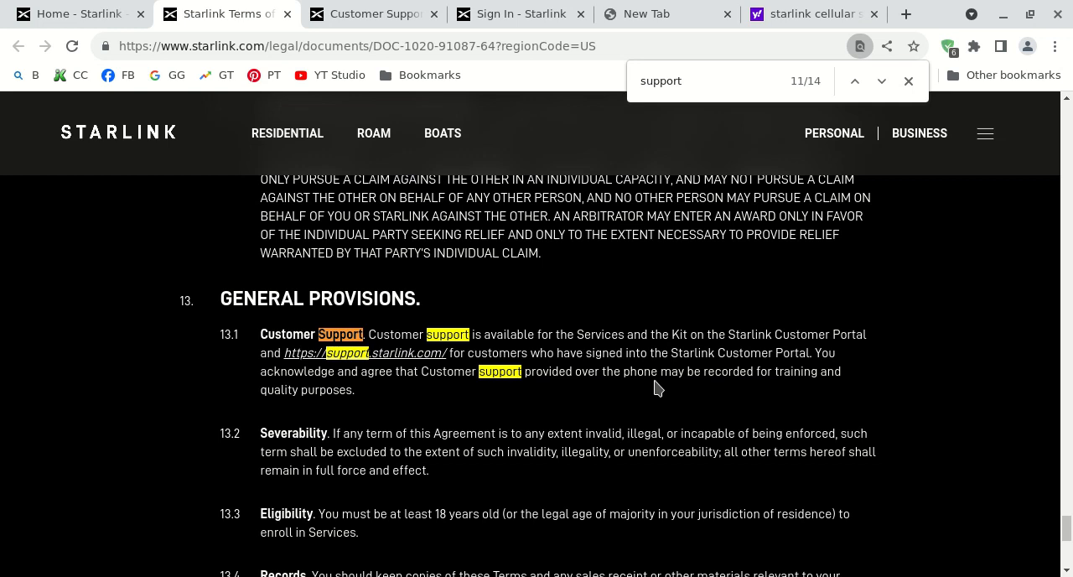
{"action": "mouse_move", "coordinate": [409, 335]}
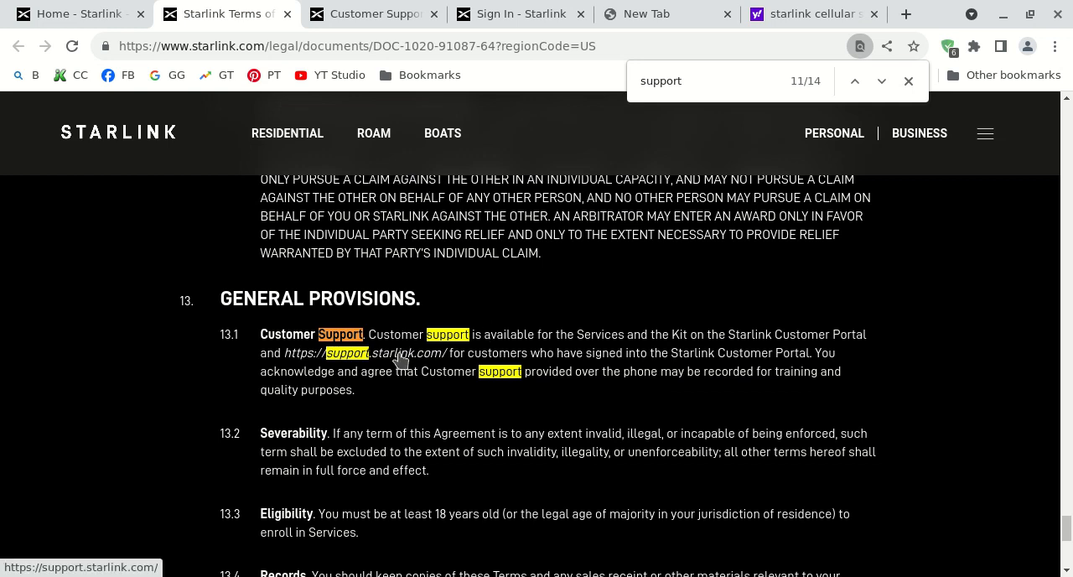
{"action": "mouse_move", "coordinate": [657, 369]}
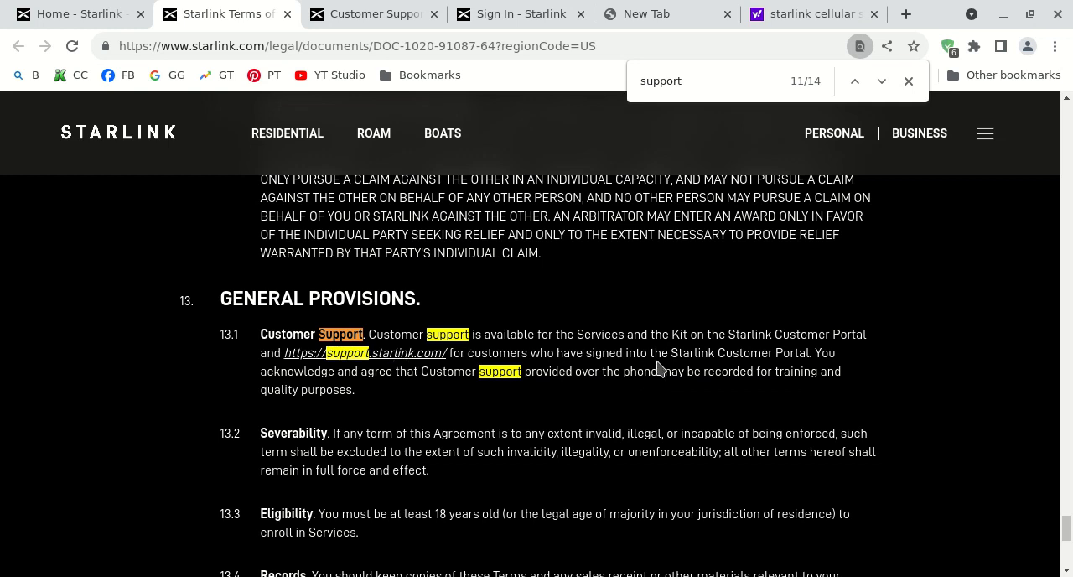
{"action": "mouse_move", "coordinate": [662, 369]}
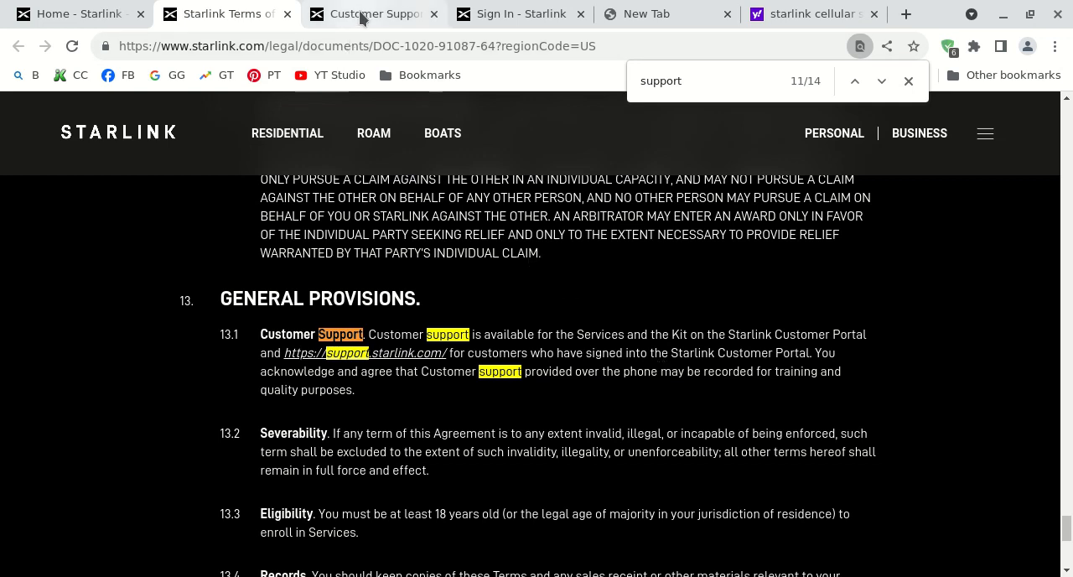
- Switch to the Starlink Customer Support site showing the Support Topics grid
{"action": "left_click", "coordinate": [369, 13]}
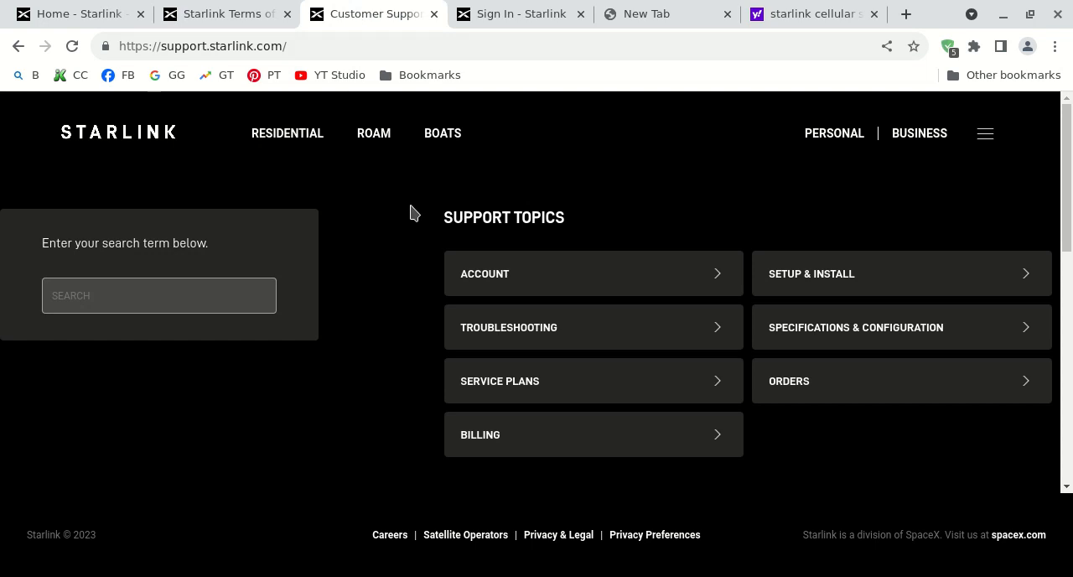
{"action": "mouse_move", "coordinate": [462, 439]}
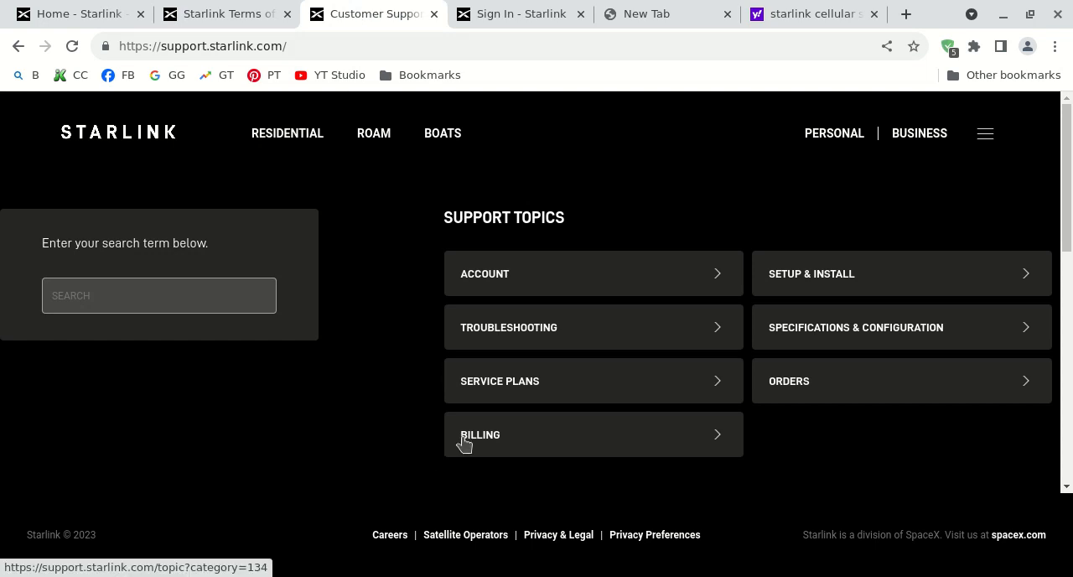
{"action": "mouse_move", "coordinate": [379, 426]}
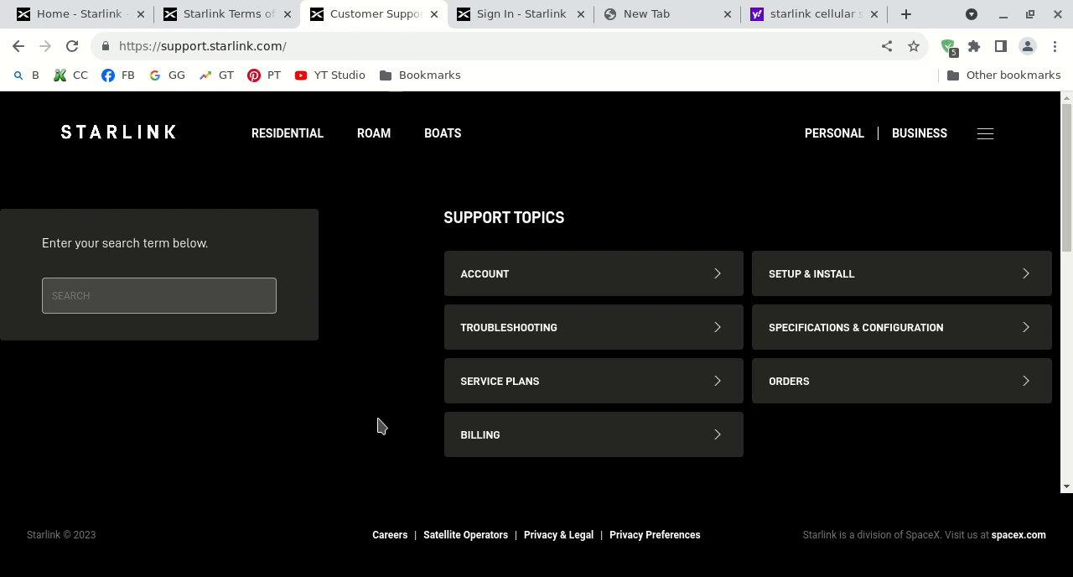
{"action": "mouse_move", "coordinate": [376, 433]}
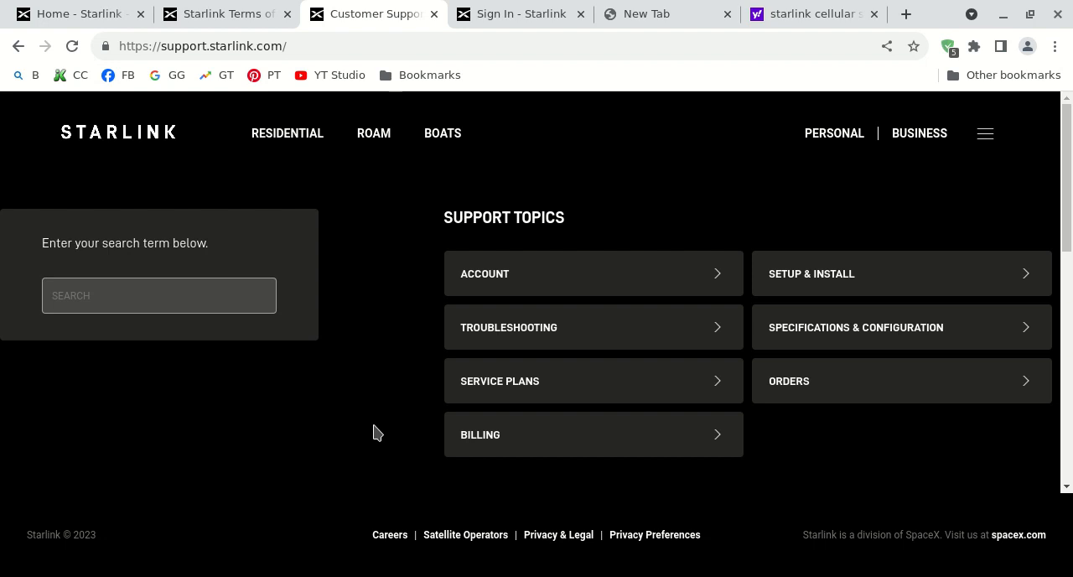
{"action": "mouse_move", "coordinate": [364, 414]}
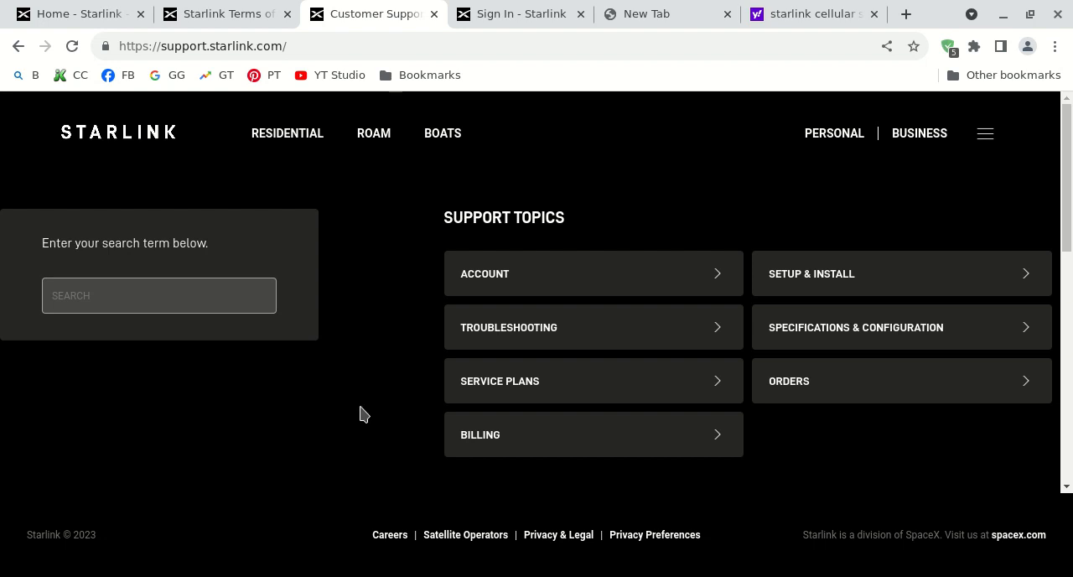
{"action": "mouse_move", "coordinate": [366, 413]}
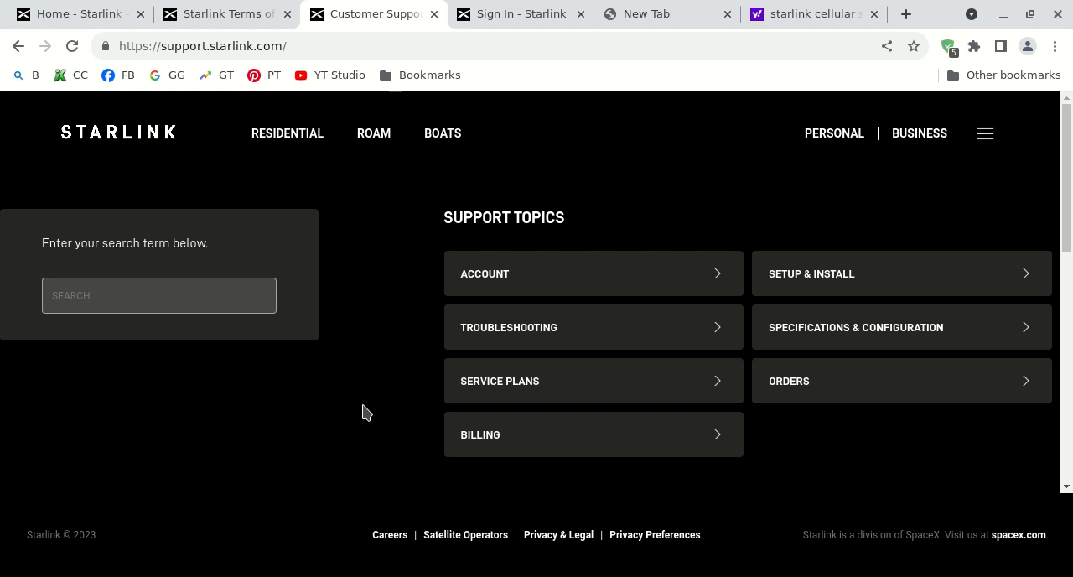
{"action": "mouse_move", "coordinate": [335, 442]}
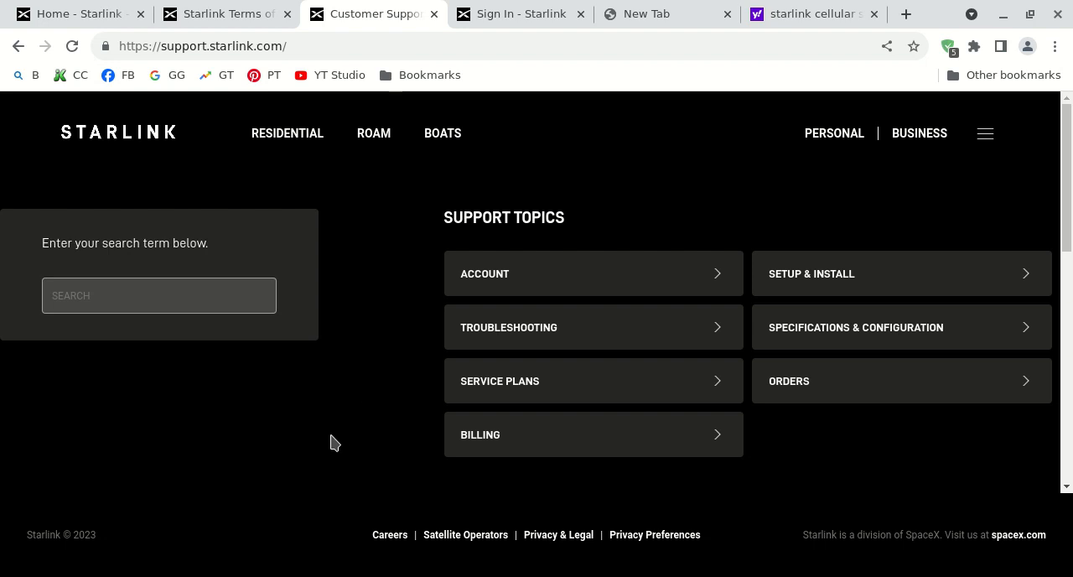
{"action": "mouse_move", "coordinate": [315, 463]}
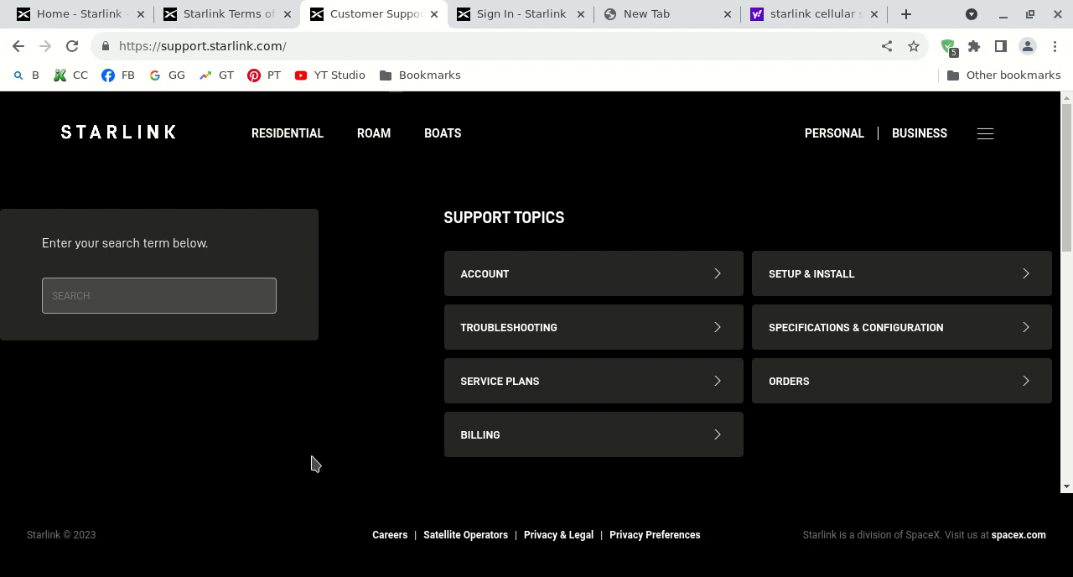
{"action": "mouse_move", "coordinate": [326, 456]}
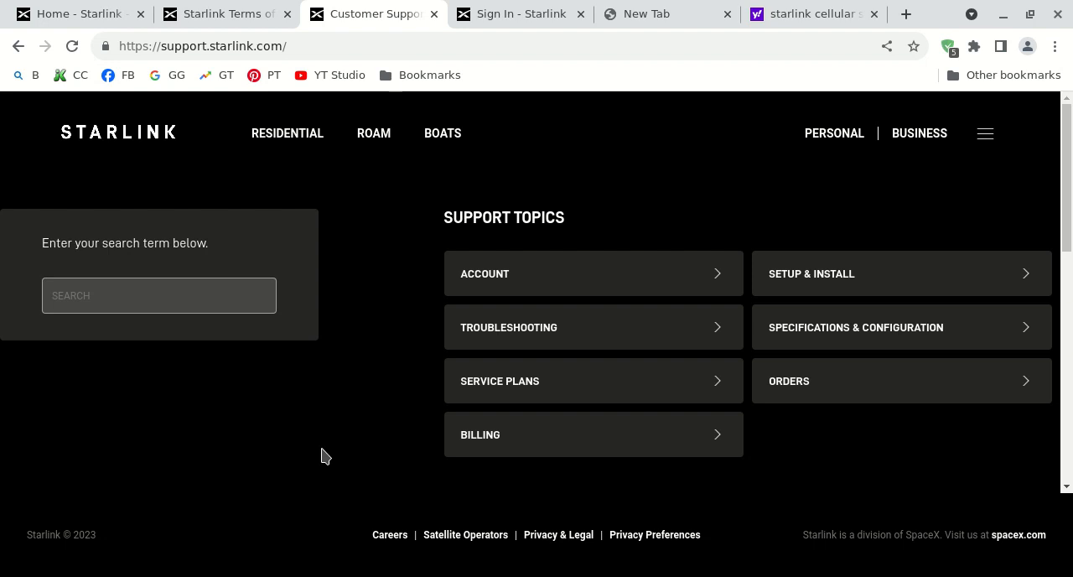
{"action": "mouse_move", "coordinate": [413, 378]}
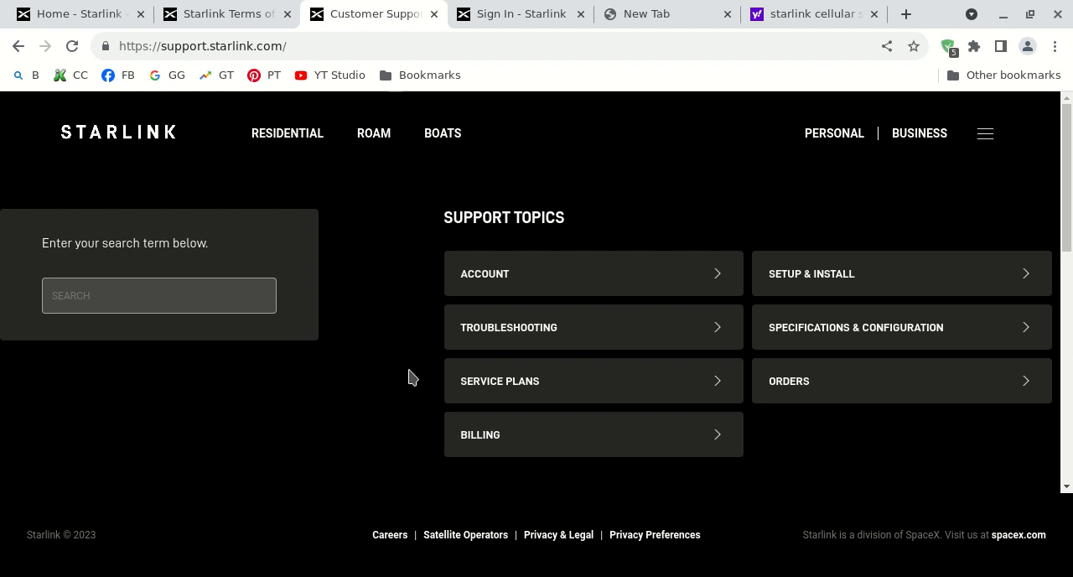
{"action": "mouse_move", "coordinate": [379, 315]}
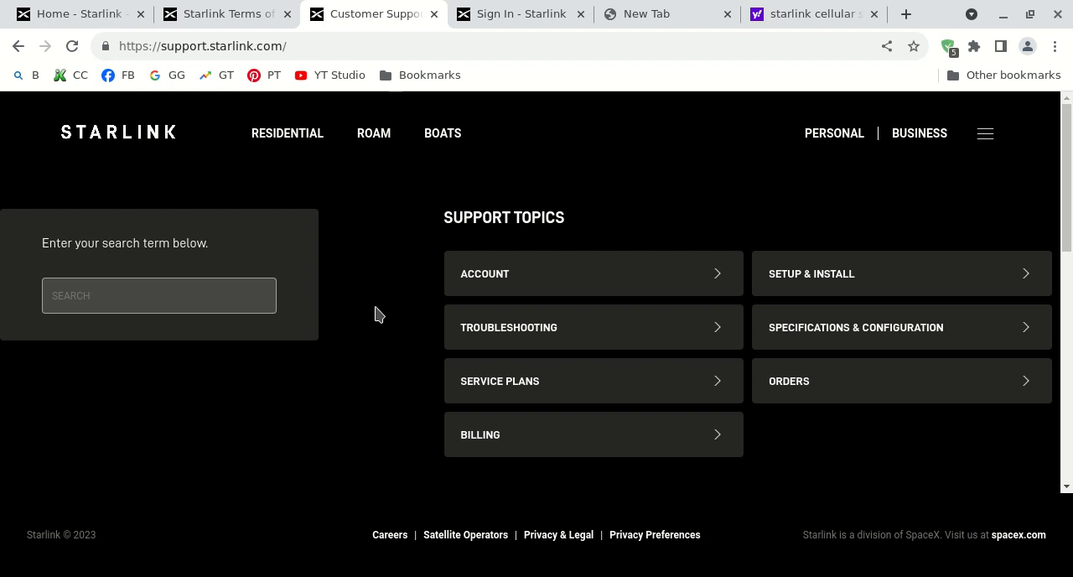
{"action": "mouse_move", "coordinate": [394, 261]}
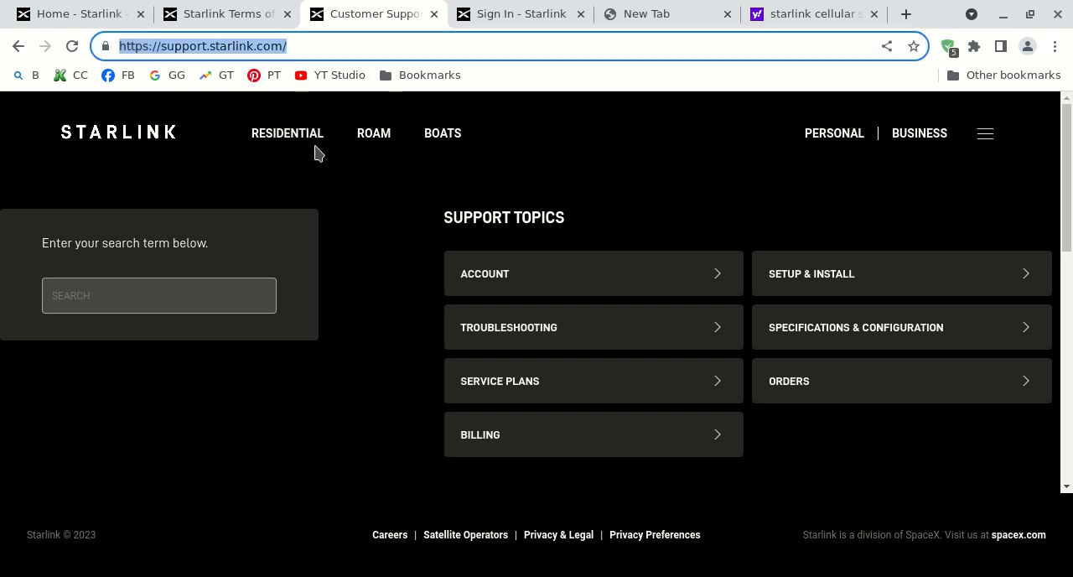
{"action": "mouse_move", "coordinate": [312, 225]}
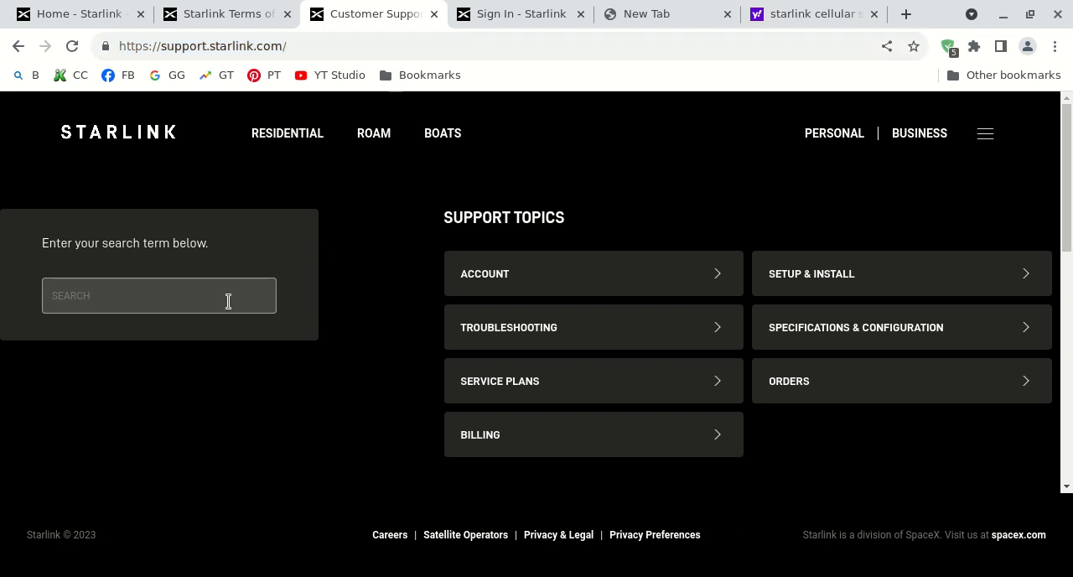
{"action": "mouse_move", "coordinate": [560, 332]}
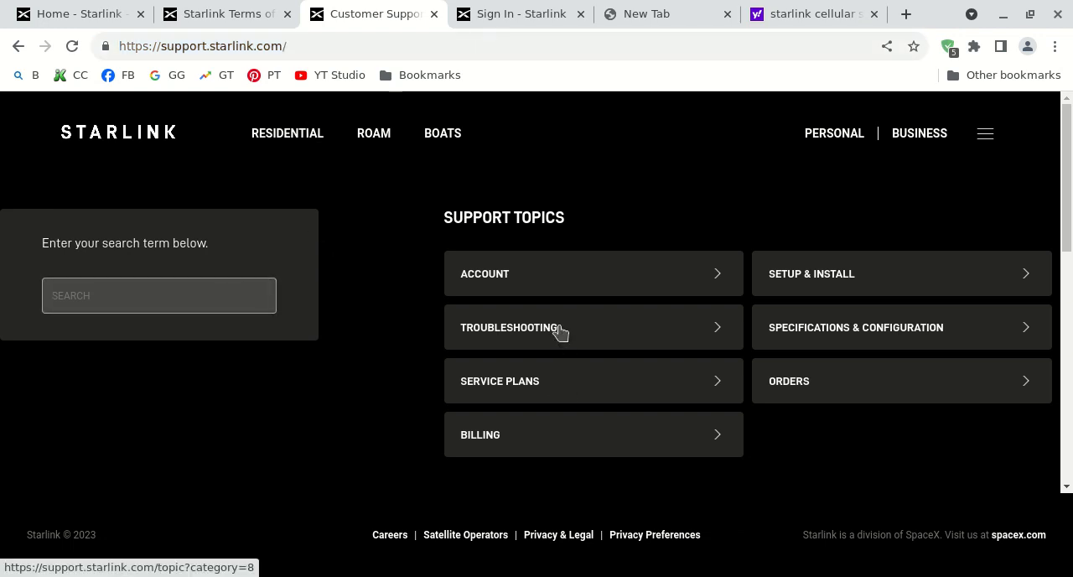
- Follow Troubleshooting > Slow Speeds > Starlink Router and read the Speed Issues steps down to the peak-hours section
{"action": "left_click", "coordinate": [510, 327]}
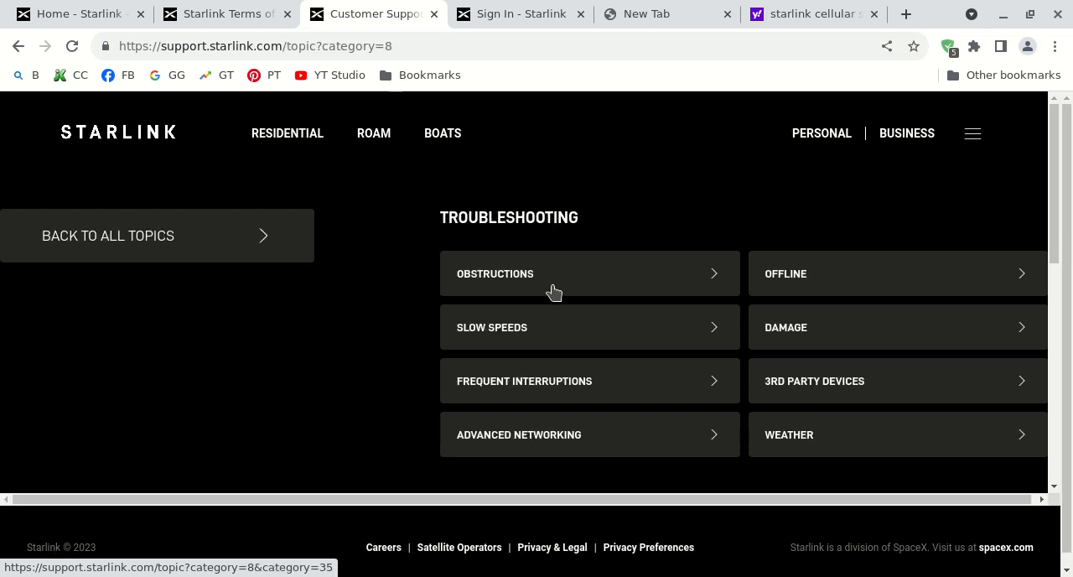
{"action": "left_click", "coordinate": [491, 326]}
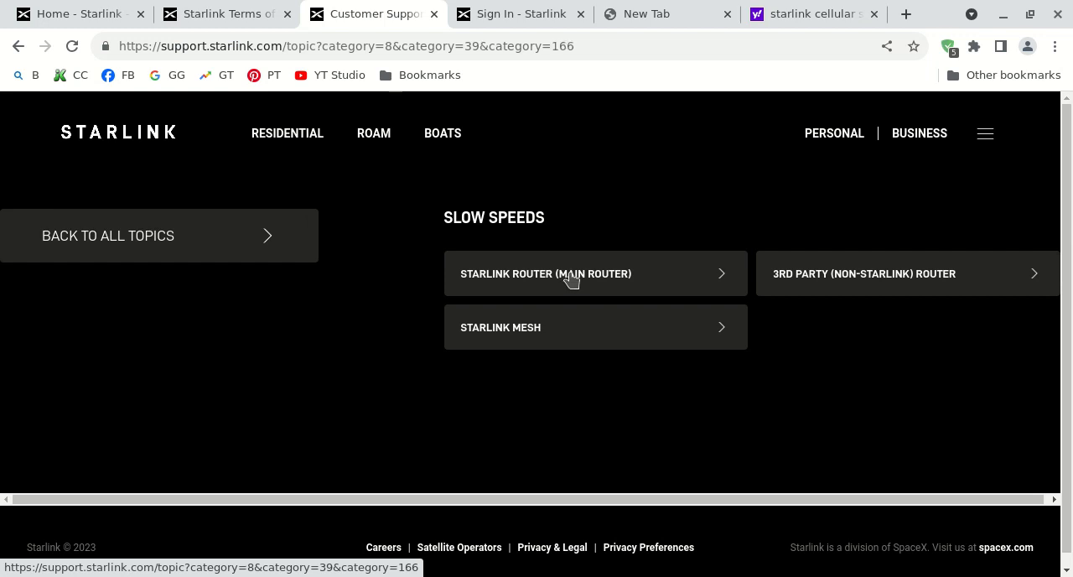
{"action": "left_click", "coordinate": [546, 274]}
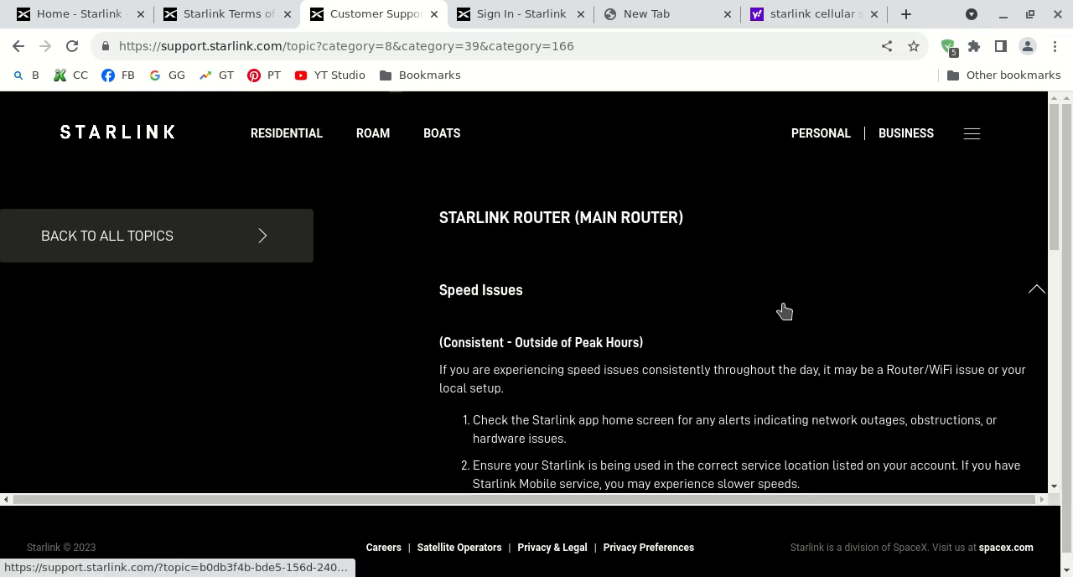
{"action": "mouse_move", "coordinate": [763, 346]}
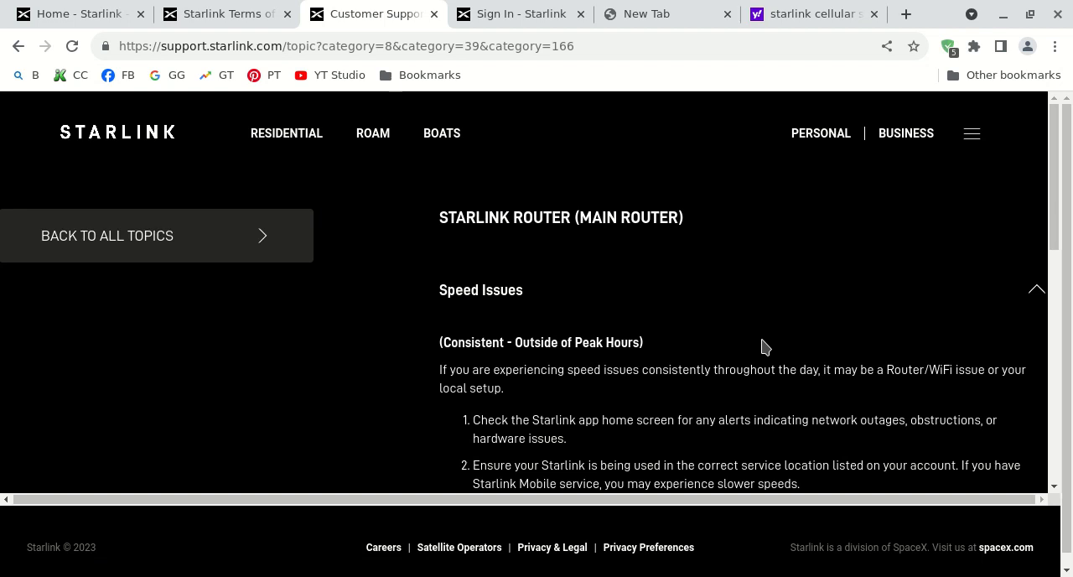
{"action": "mouse_move", "coordinate": [743, 360]}
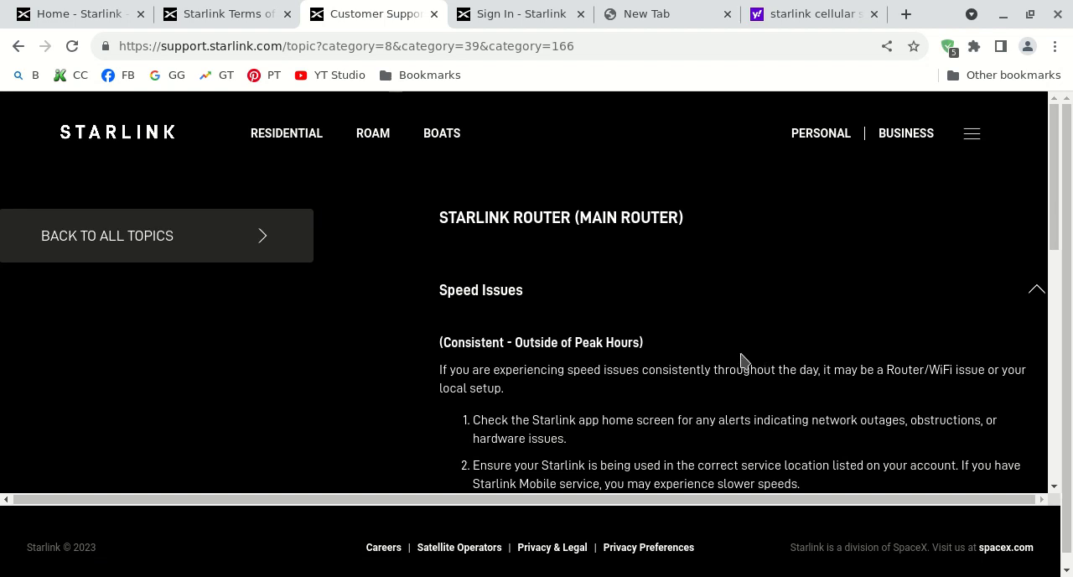
{"action": "scroll", "scroll_direction": "down", "scroll_amount": 3}
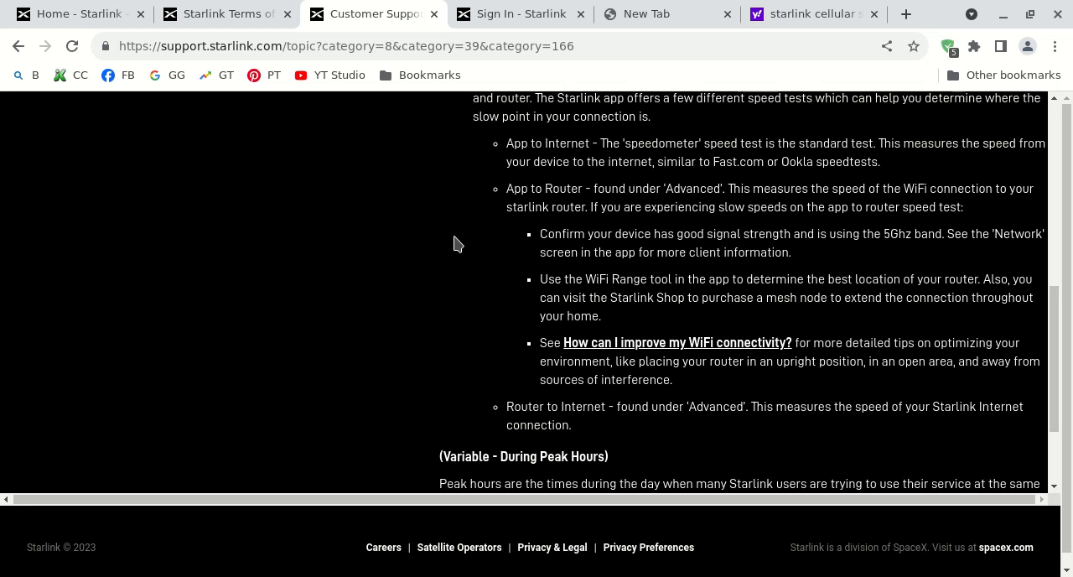
{"action": "mouse_move", "coordinate": [493, 84]}
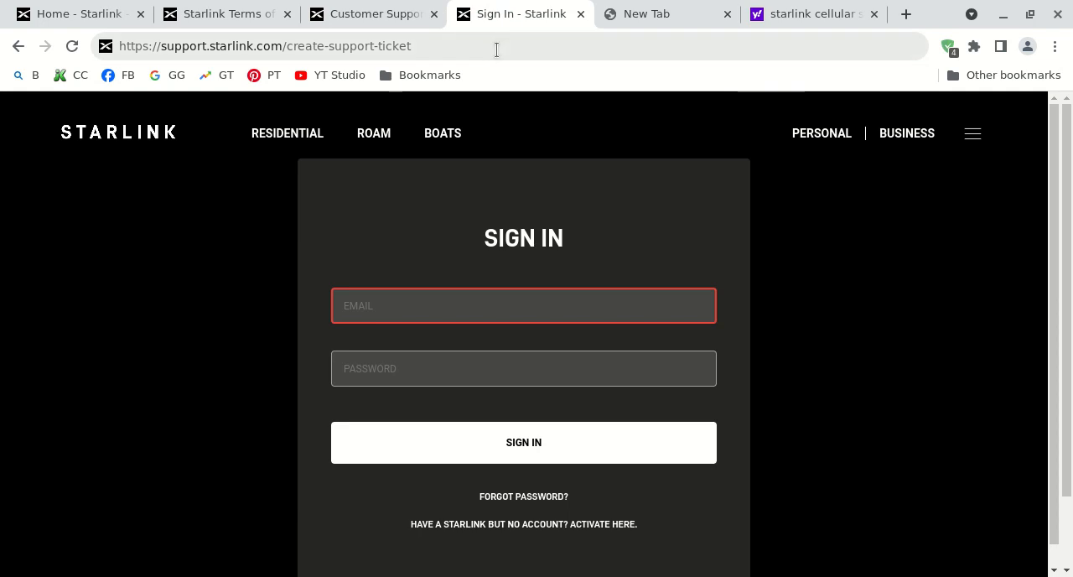
- Select the create-support-ticket sign-in page URL in the address bar
{"action": "left_click", "coordinate": [265, 45]}
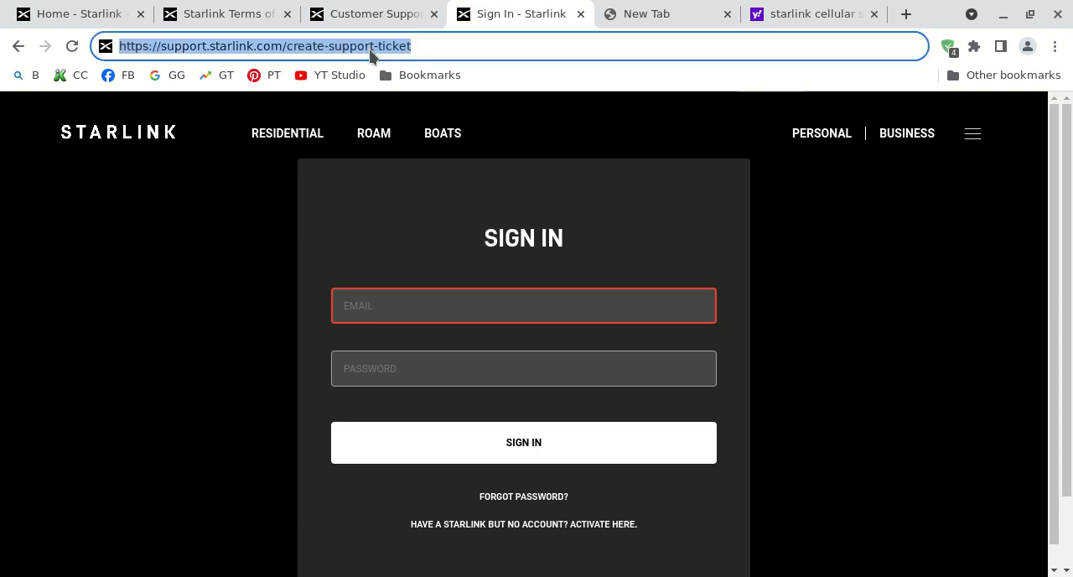
{"action": "mouse_move", "coordinate": [587, 52]}
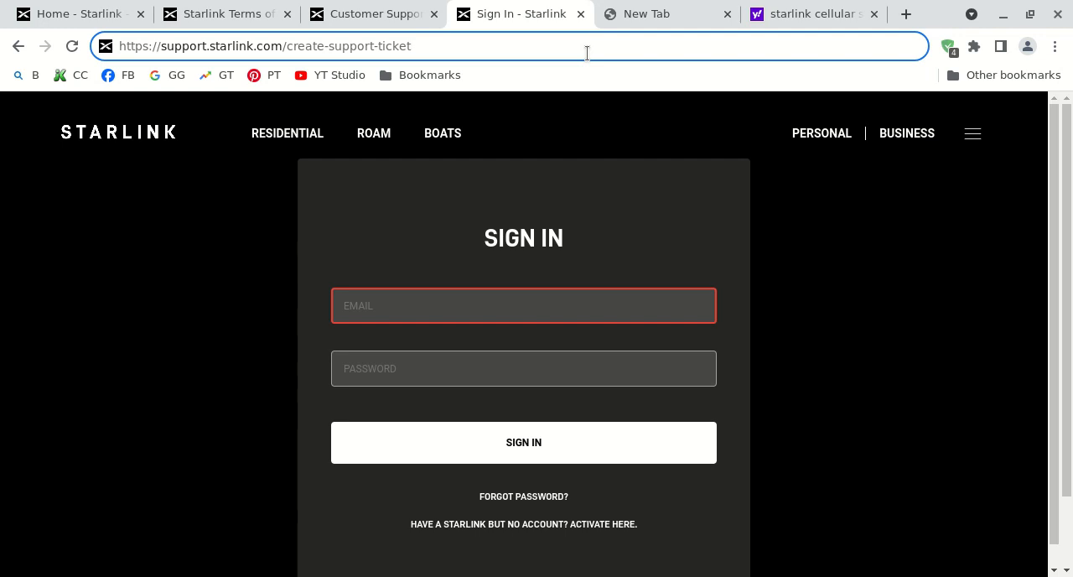
{"action": "mouse_move", "coordinate": [523, 231]}
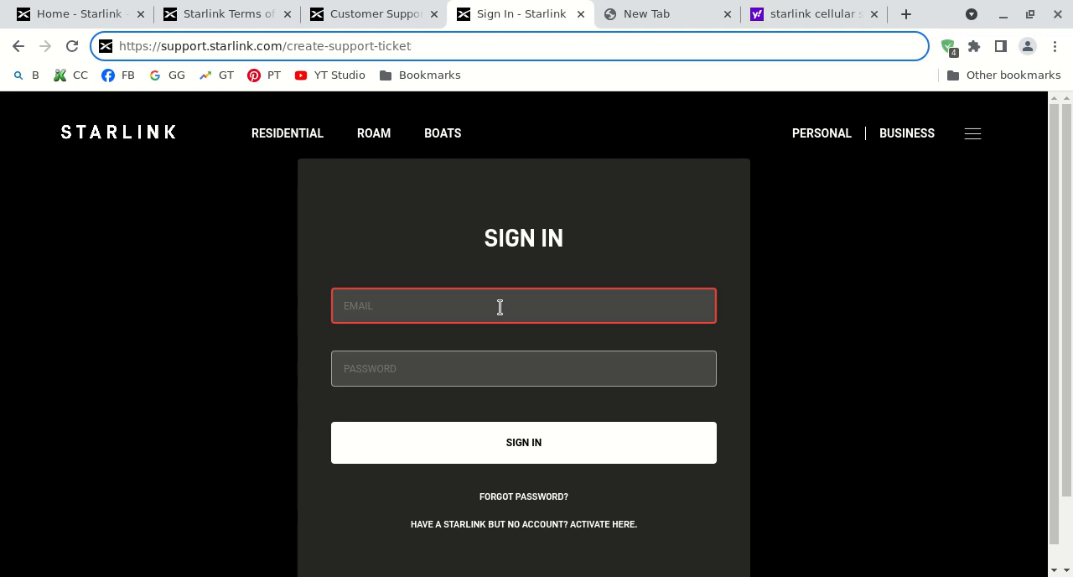
{"action": "mouse_move", "coordinate": [460, 198]}
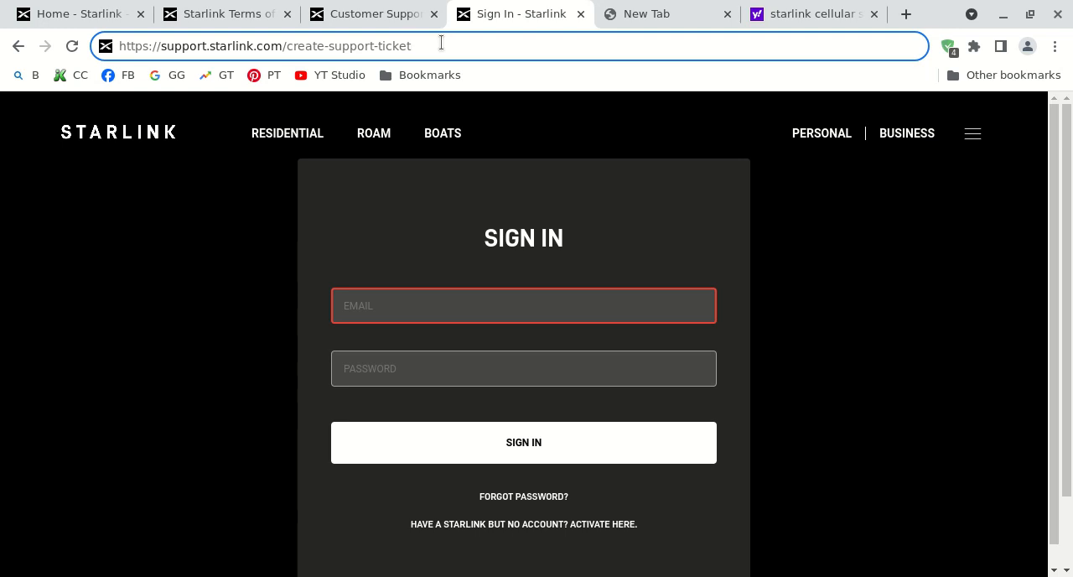
{"action": "mouse_move", "coordinate": [302, 47]}
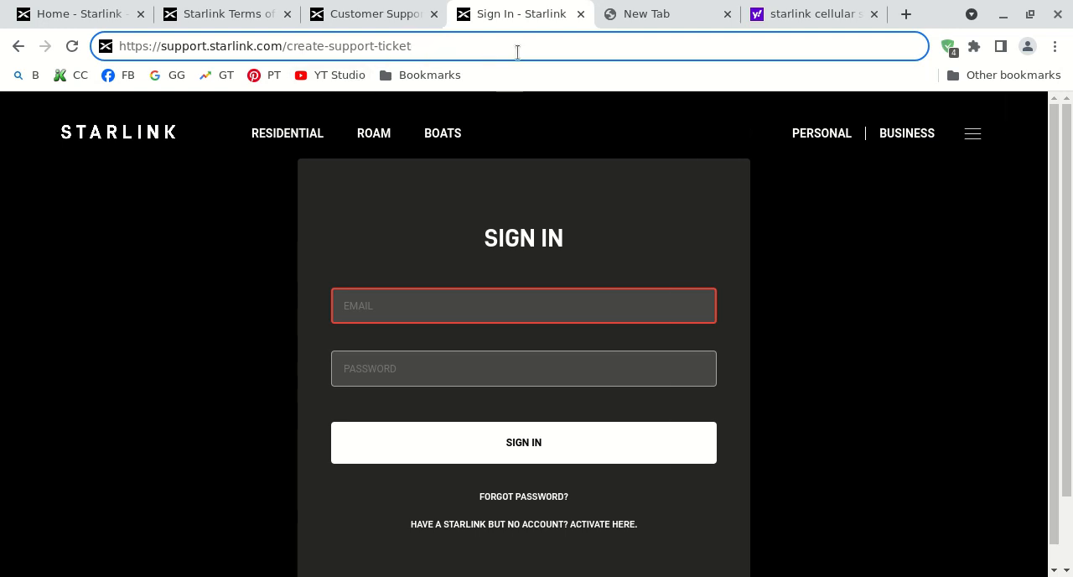
{"action": "left_click", "coordinate": [667, 14]}
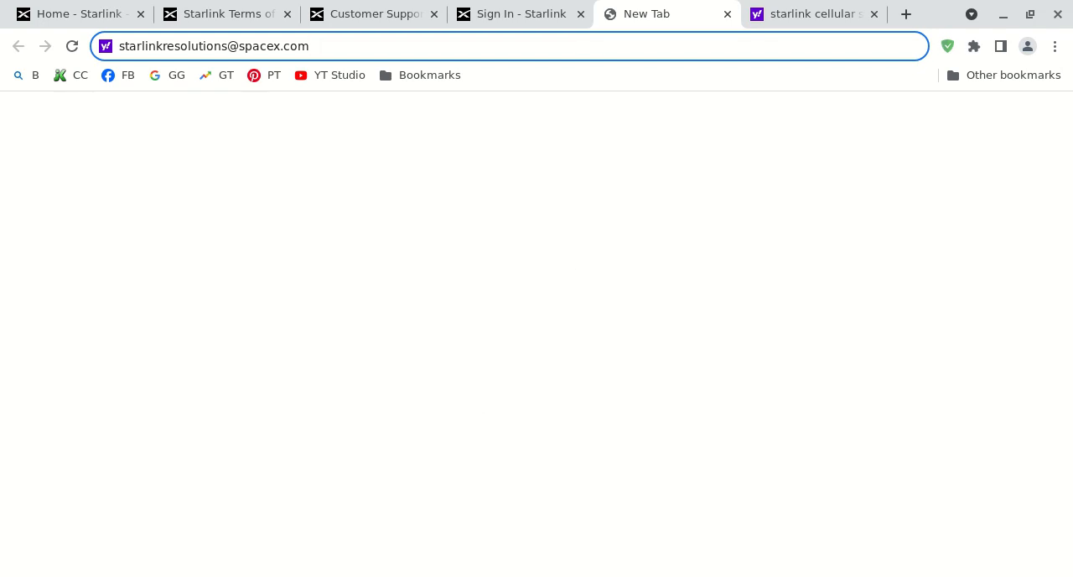
{"action": "mouse_move", "coordinate": [600, 365]}
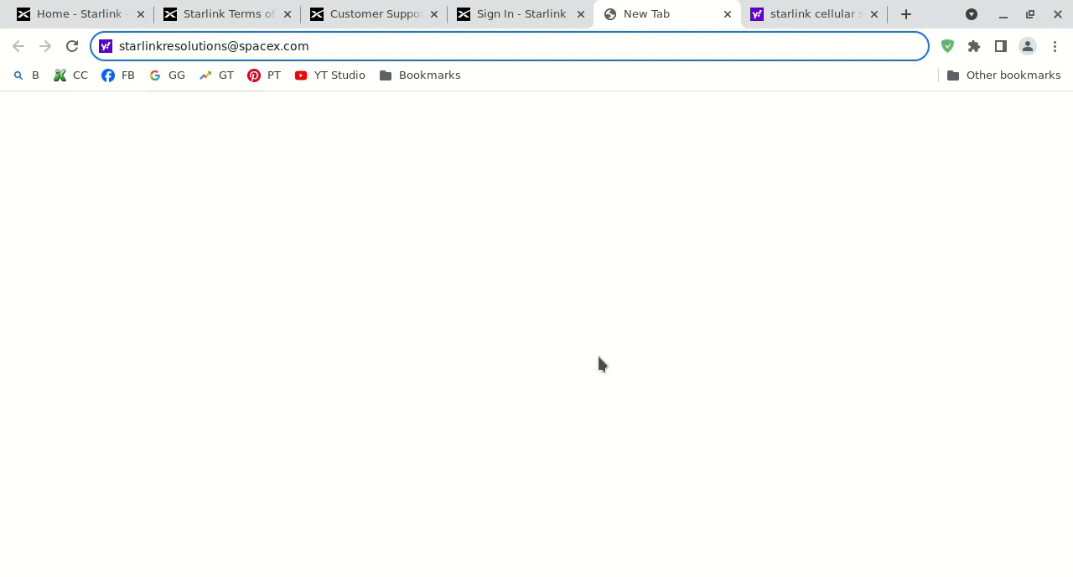
{"action": "mouse_move", "coordinate": [792, 139]}
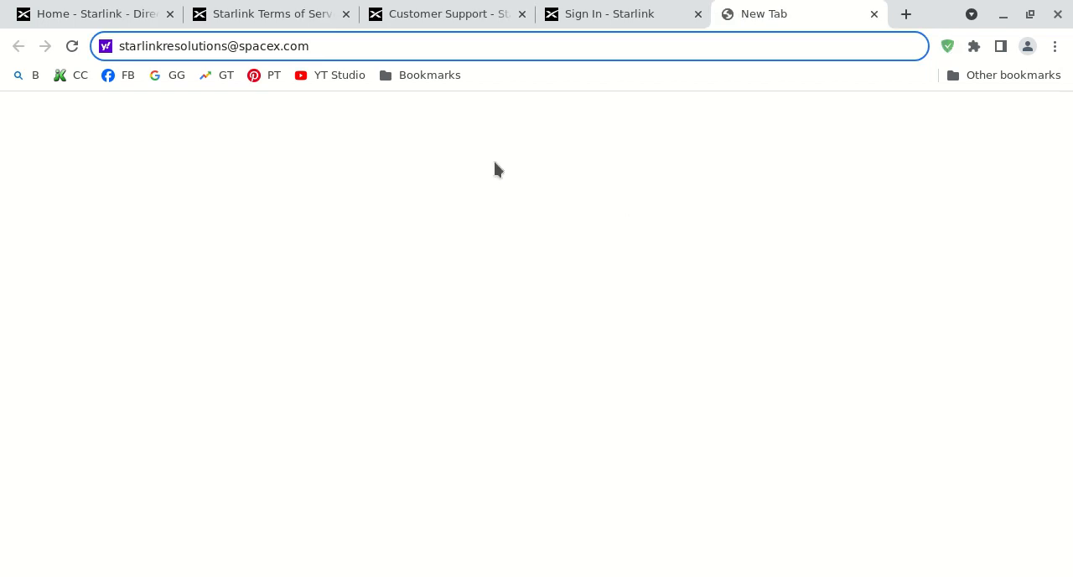
- Go to the Starlink Direct to Cell home page and scroll down to the Stay Connected section
{"action": "left_click", "coordinate": [92, 14]}
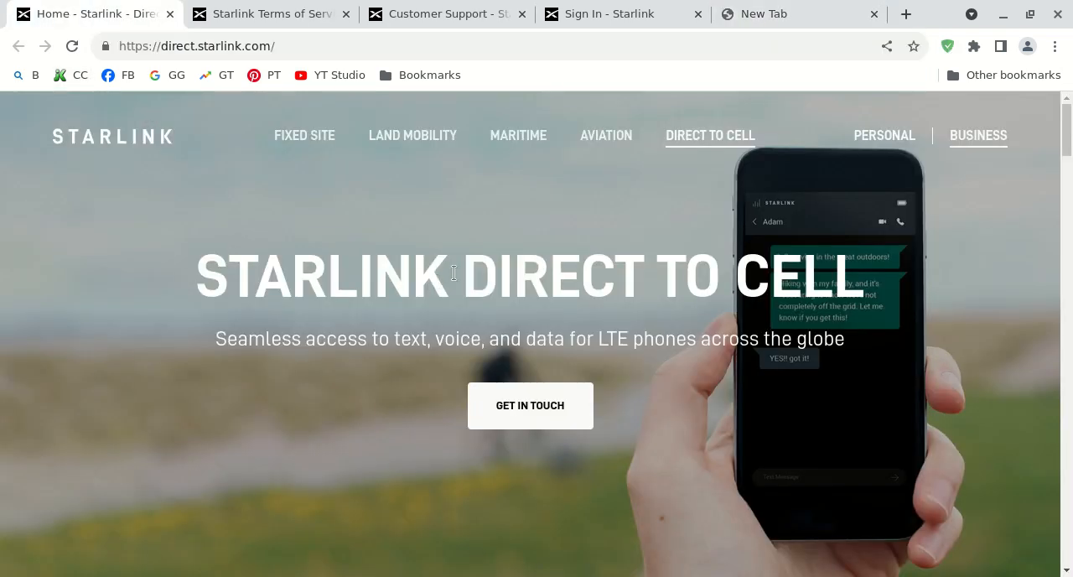
{"action": "mouse_move", "coordinate": [483, 237]}
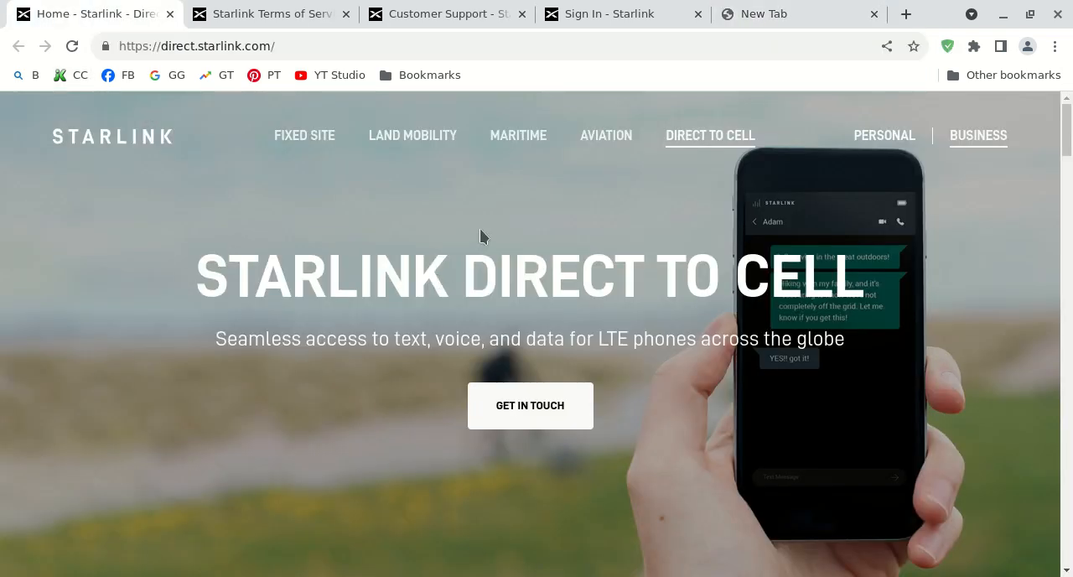
{"action": "mouse_move", "coordinate": [494, 241]}
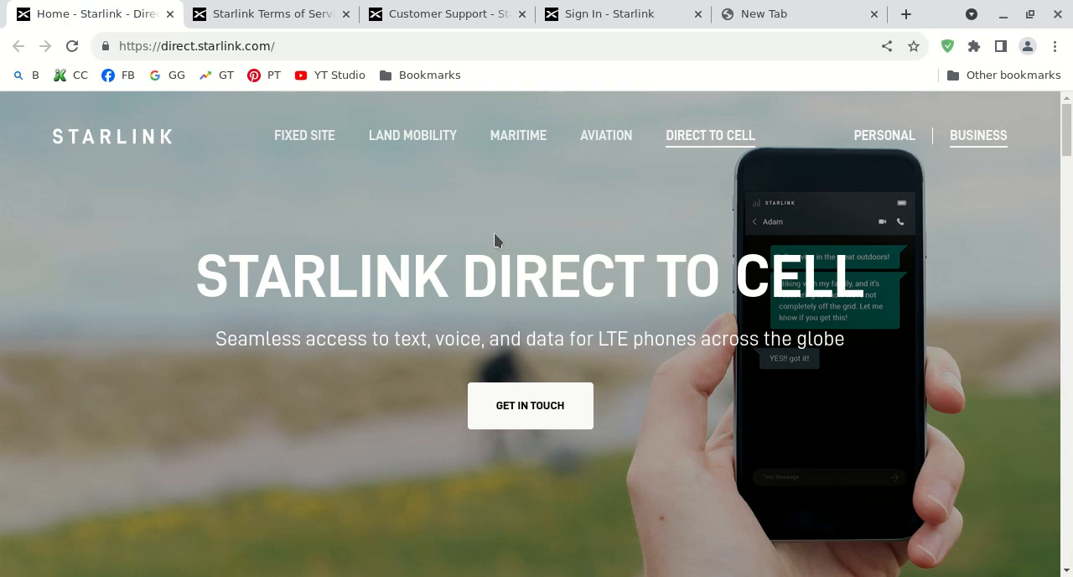
{"action": "mouse_move", "coordinate": [511, 245]}
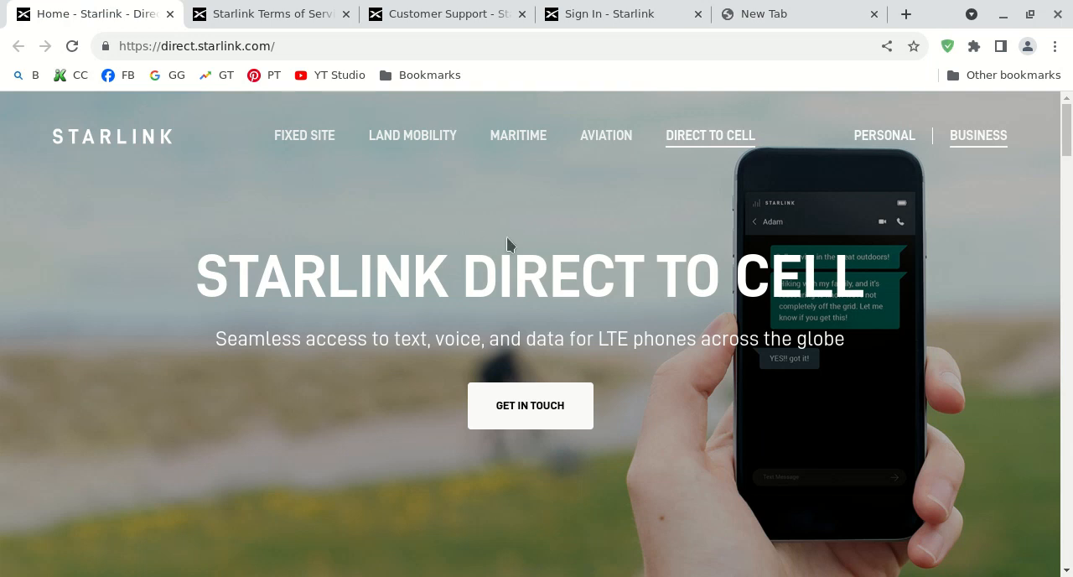
{"action": "mouse_move", "coordinate": [469, 293]}
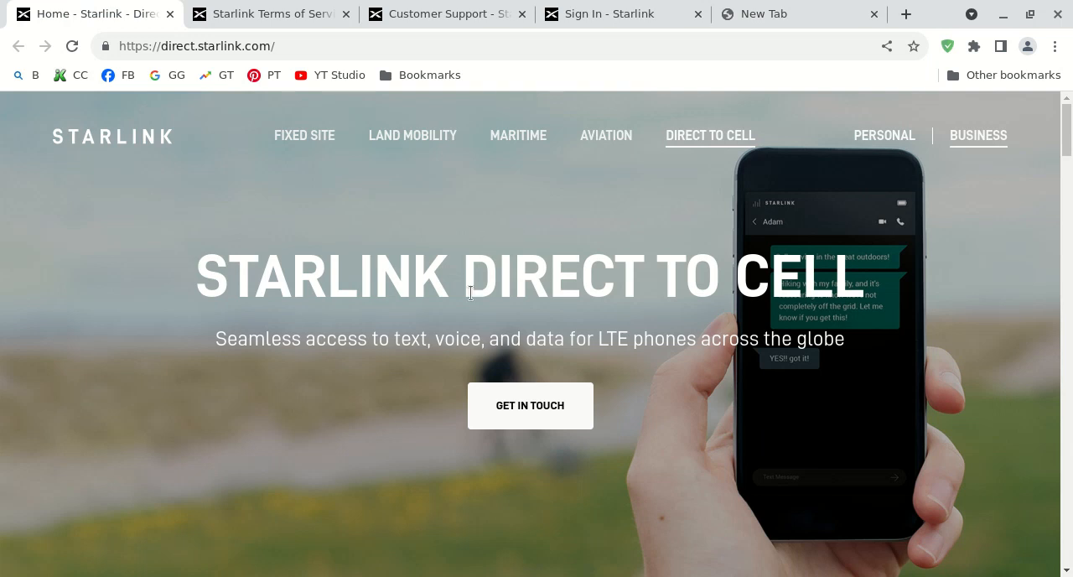
{"action": "mouse_move", "coordinate": [612, 281]}
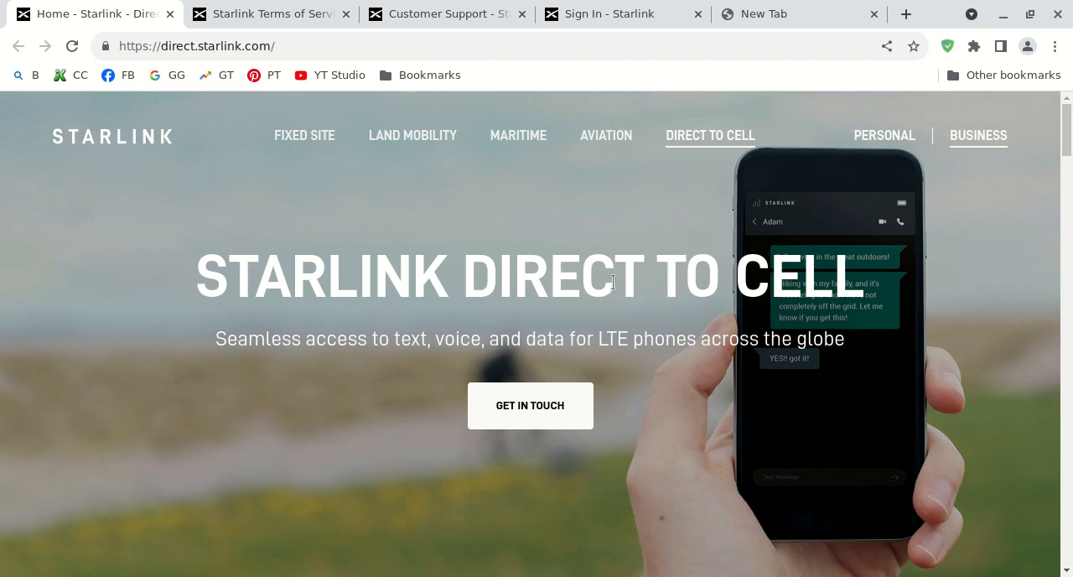
{"action": "mouse_move", "coordinate": [624, 261]}
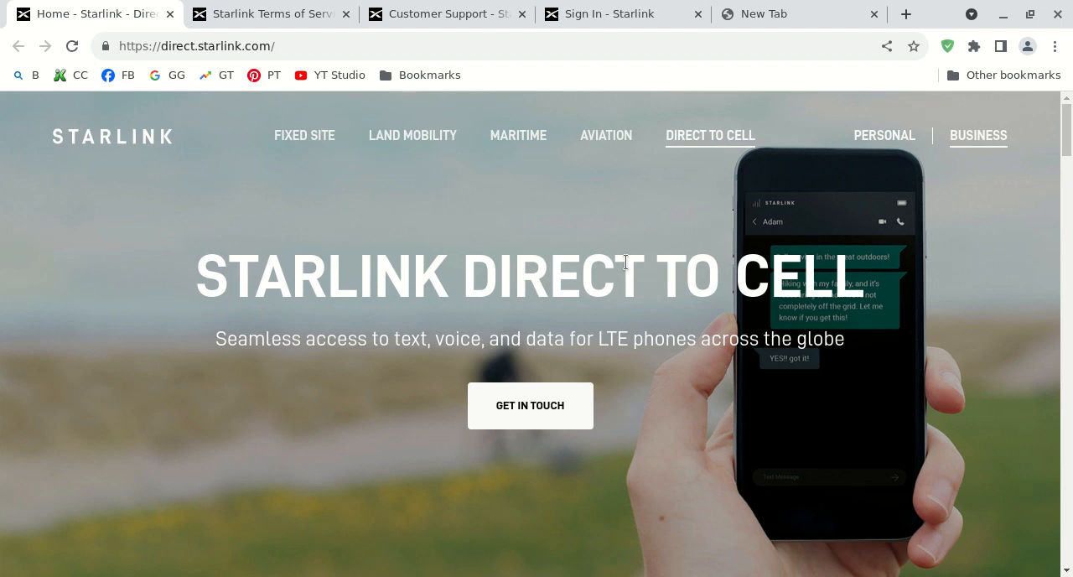
{"action": "mouse_move", "coordinate": [593, 273]}
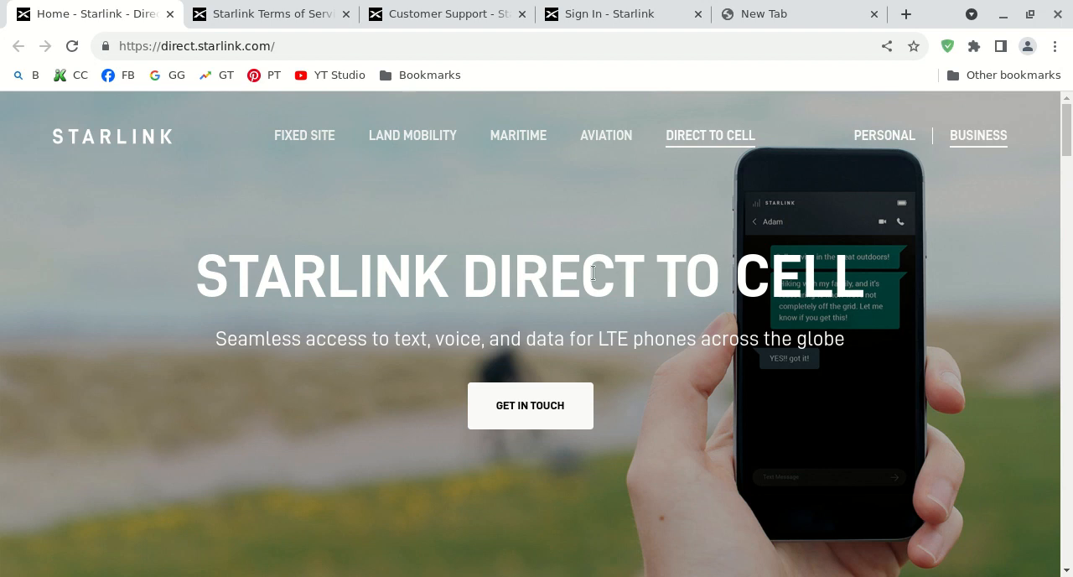
{"action": "mouse_move", "coordinate": [545, 316]}
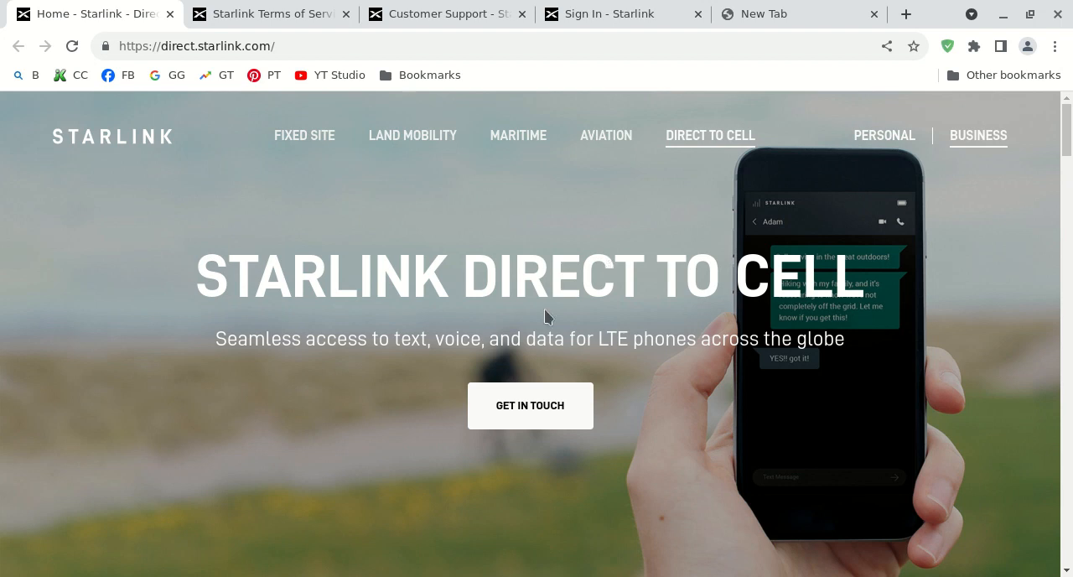
{"action": "mouse_move", "coordinate": [631, 296]}
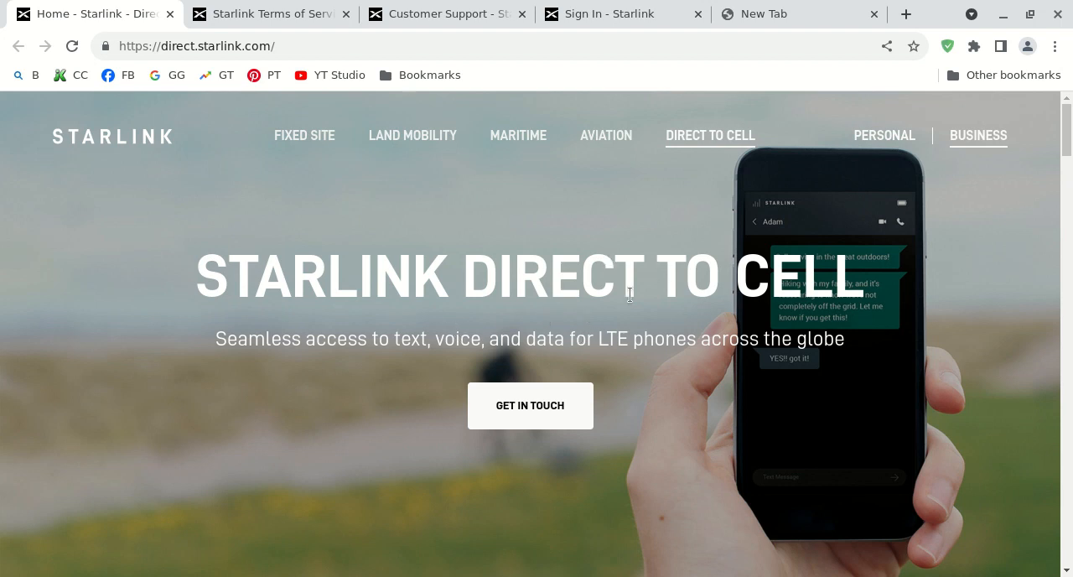
{"action": "mouse_move", "coordinate": [858, 134]}
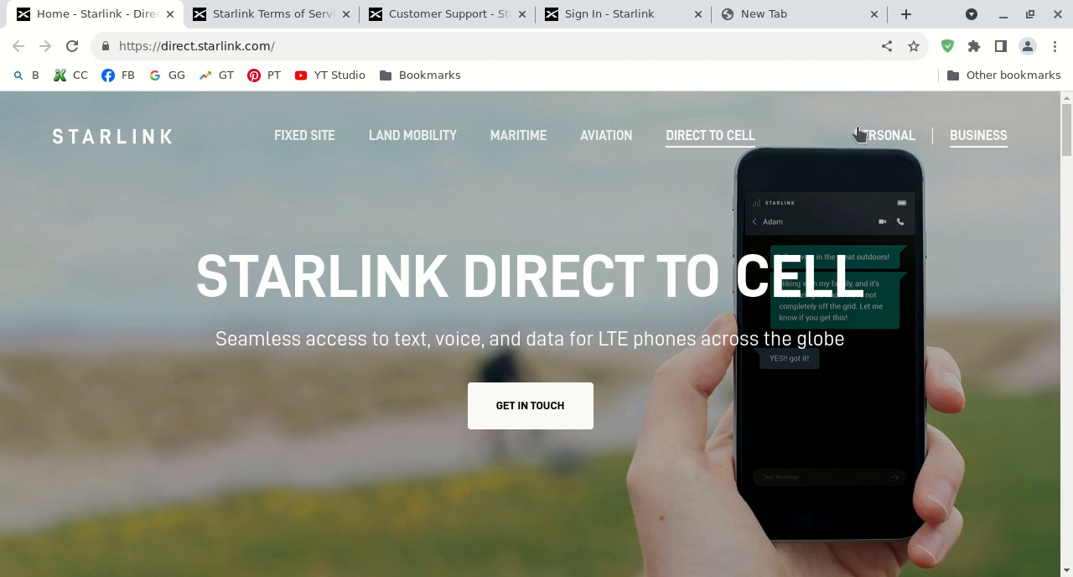
{"action": "mouse_move", "coordinate": [633, 339]}
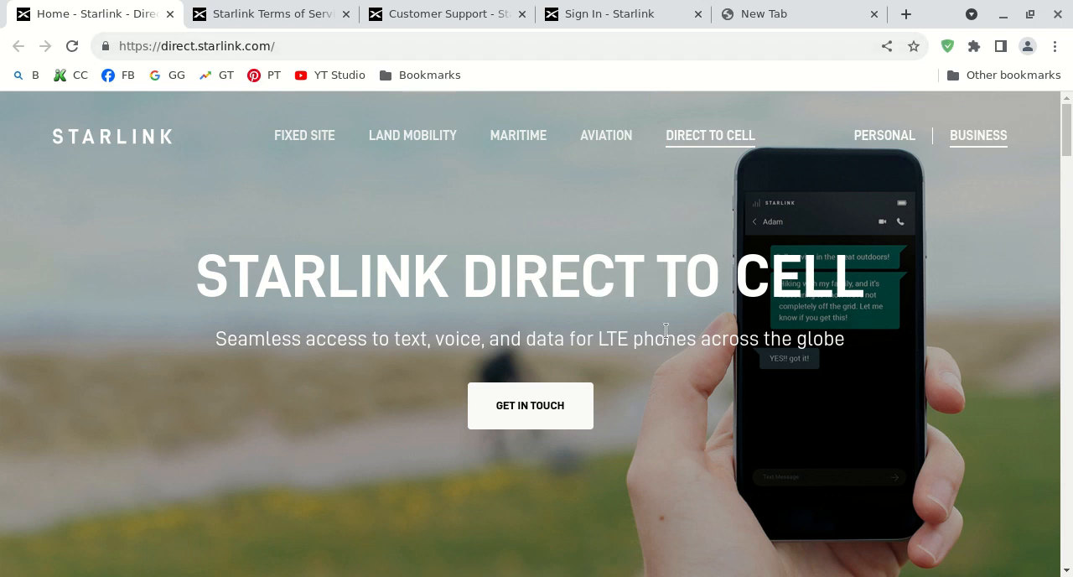
{"action": "mouse_move", "coordinate": [419, 359]}
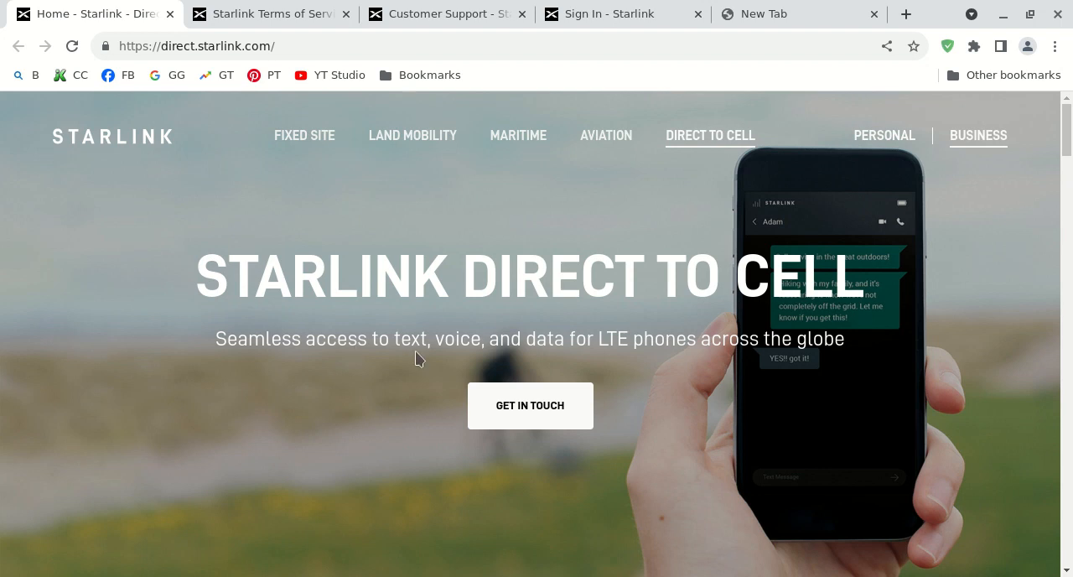
{"action": "mouse_move", "coordinate": [684, 349]}
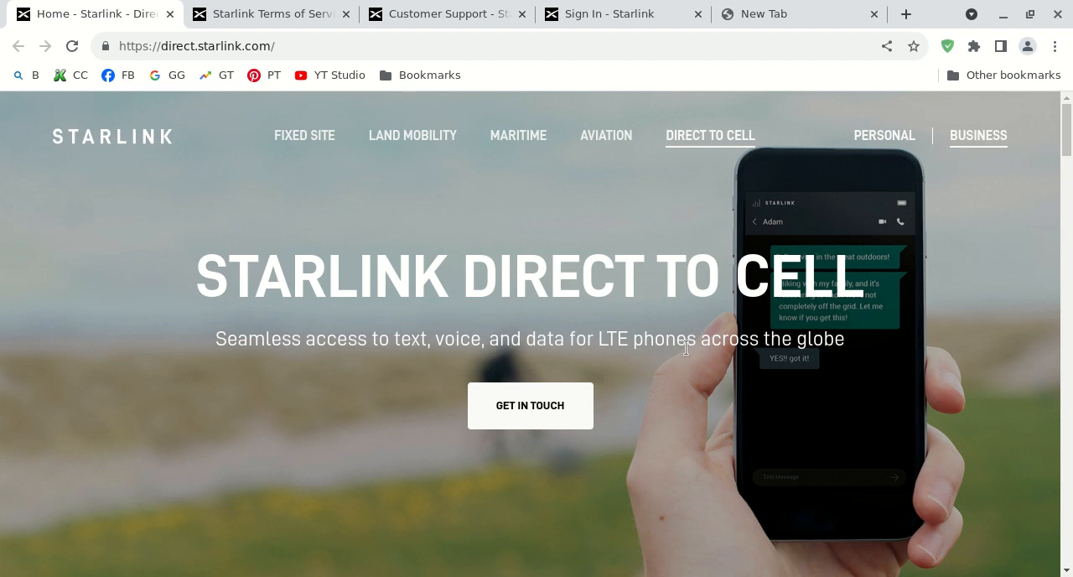
{"action": "mouse_move", "coordinate": [640, 337]}
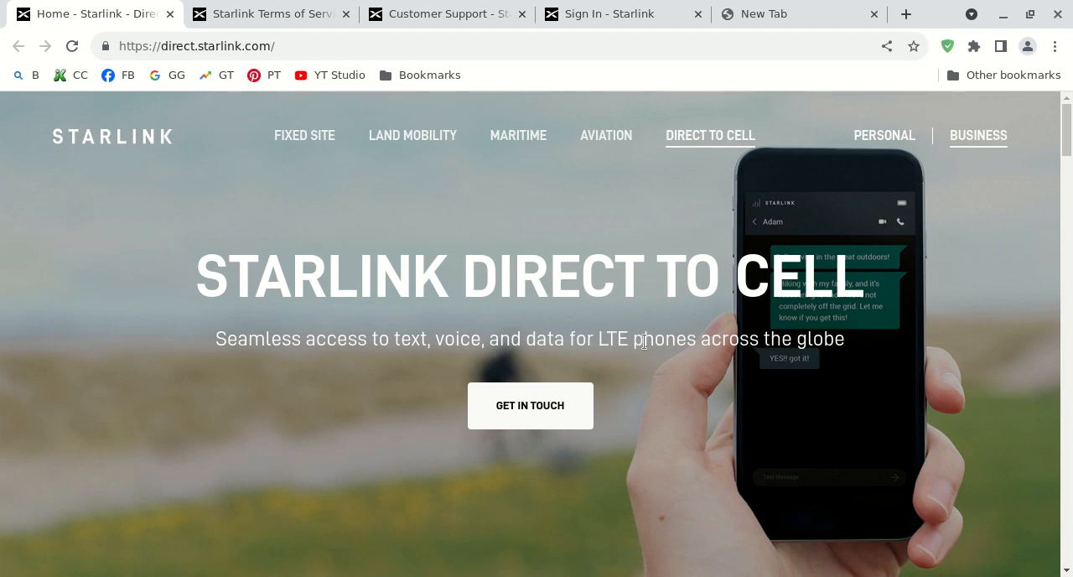
{"action": "mouse_move", "coordinate": [647, 340]}
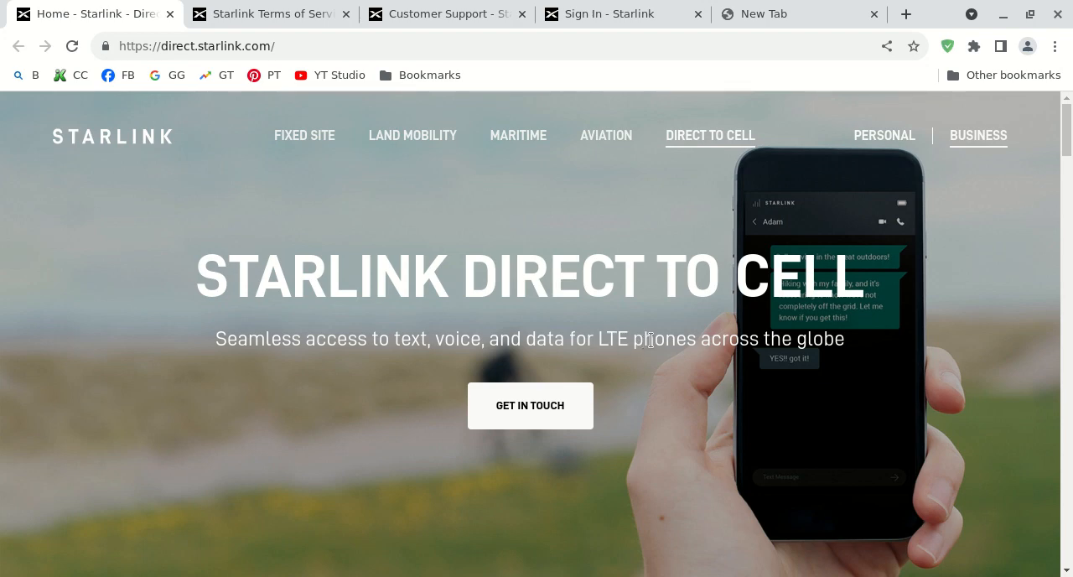
{"action": "scroll", "scroll_direction": "down", "scroll_amount": 3}
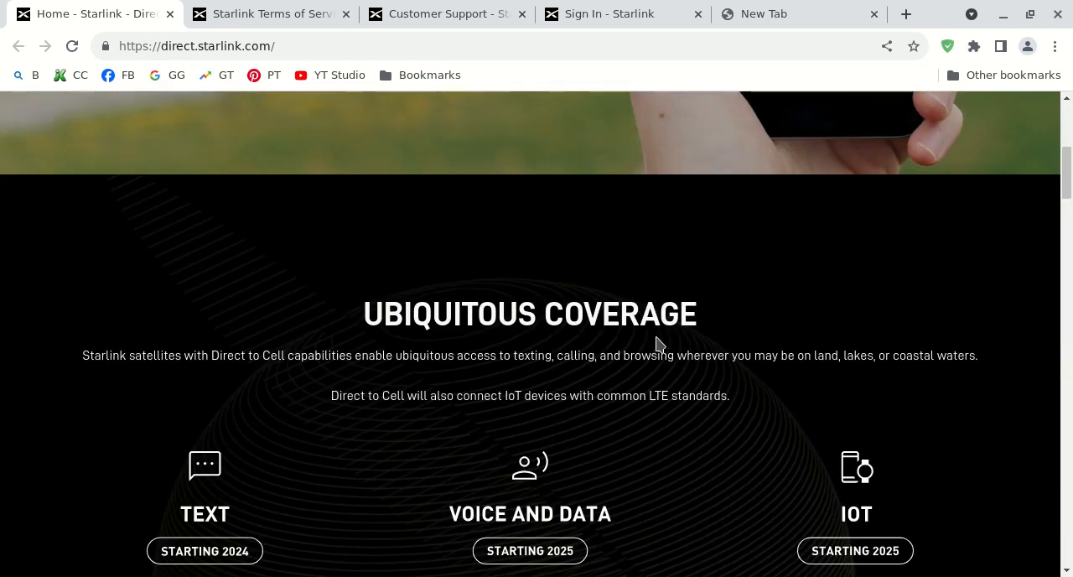
{"action": "scroll", "scroll_direction": "down", "scroll_amount": 3}
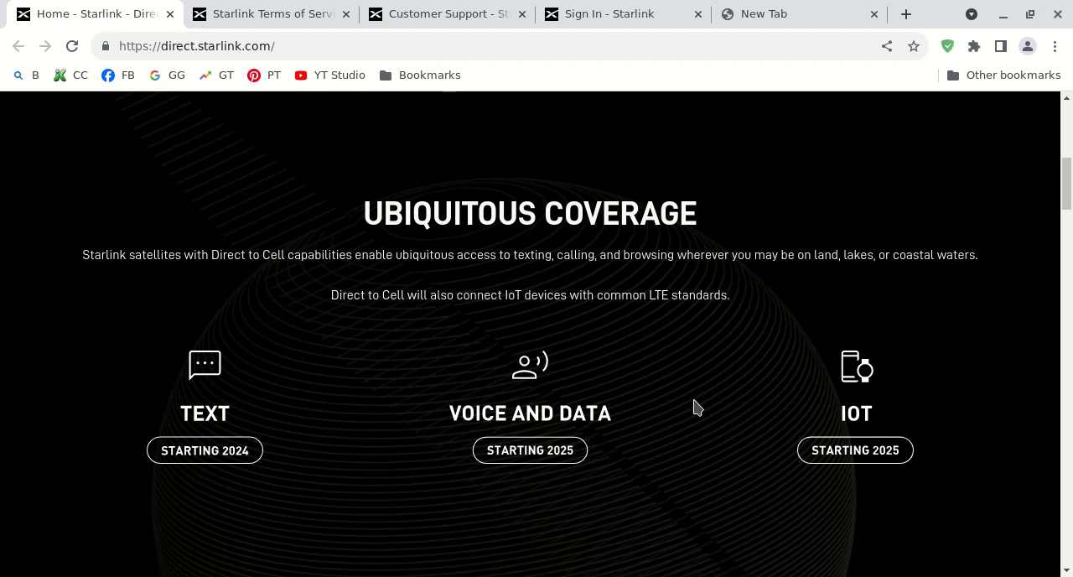
{"action": "mouse_move", "coordinate": [692, 409]}
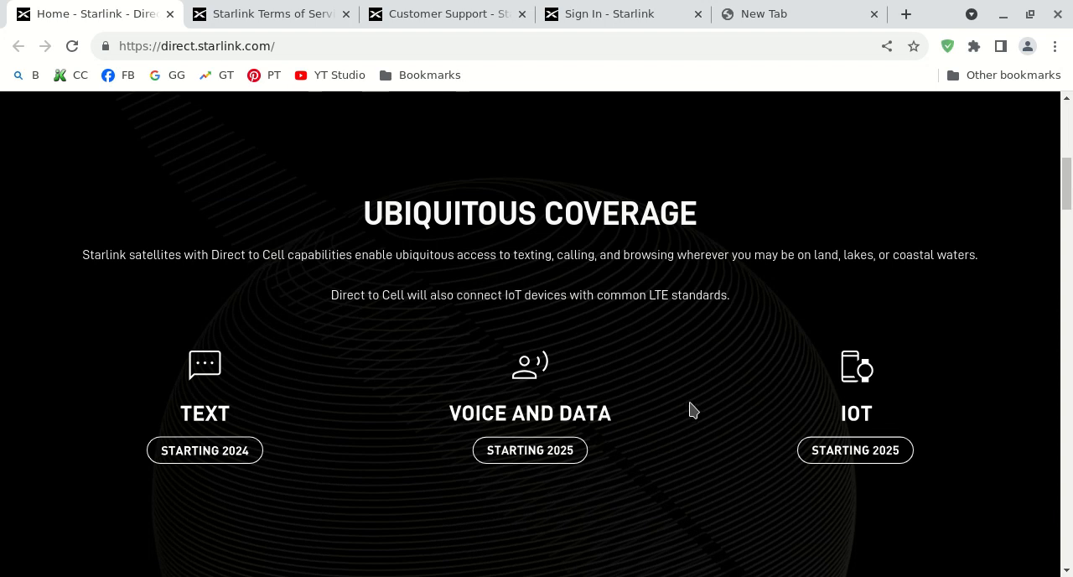
{"action": "mouse_move", "coordinate": [708, 412]}
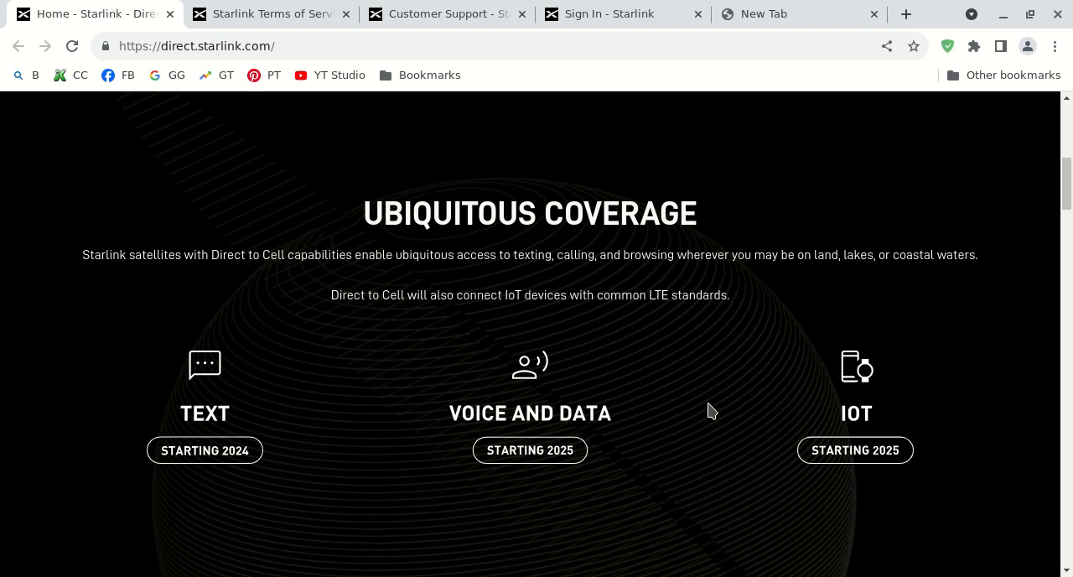
{"action": "scroll", "scroll_direction": "down", "scroll_amount": 3}
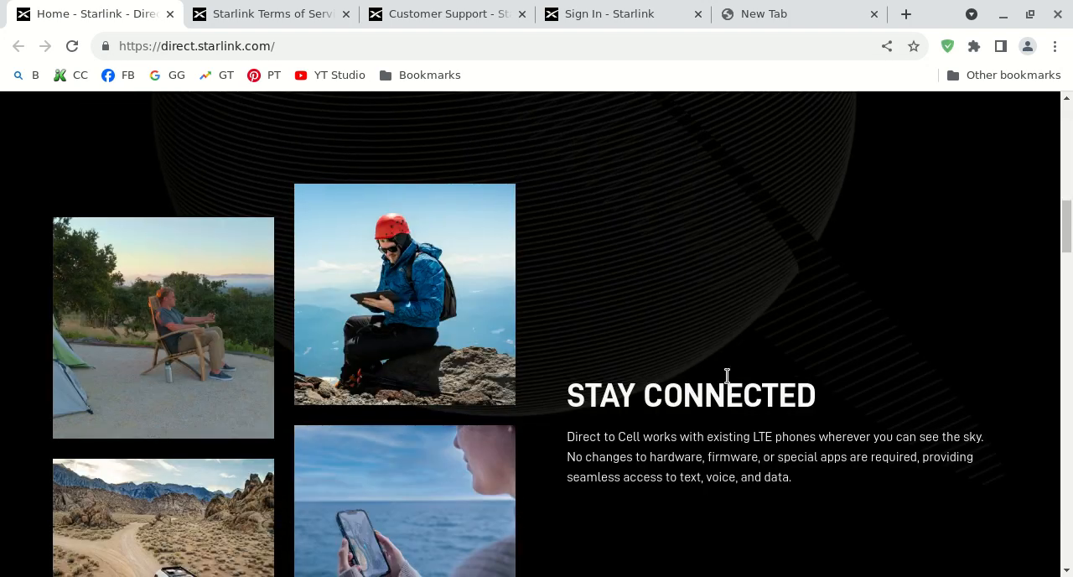
{"action": "scroll", "scroll_direction": "down", "scroll_amount": 3}
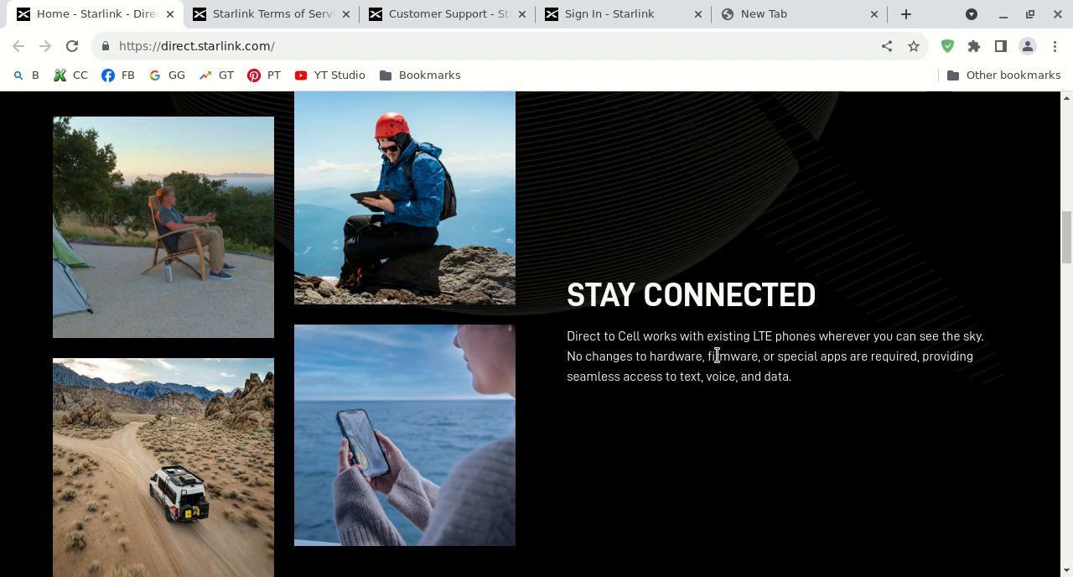
{"action": "mouse_move", "coordinate": [688, 423]}
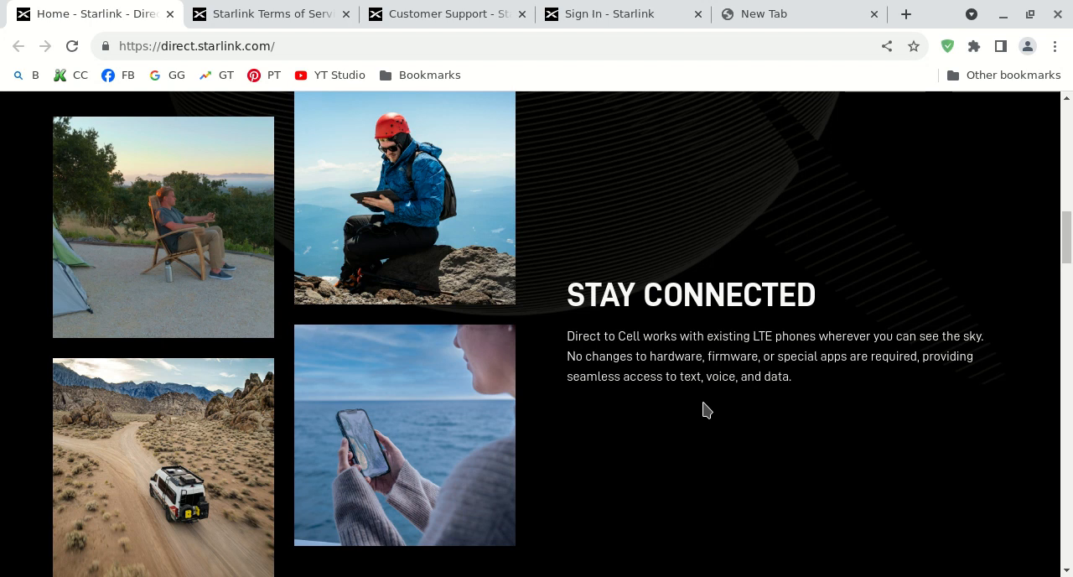
{"action": "mouse_move", "coordinate": [849, 339]}
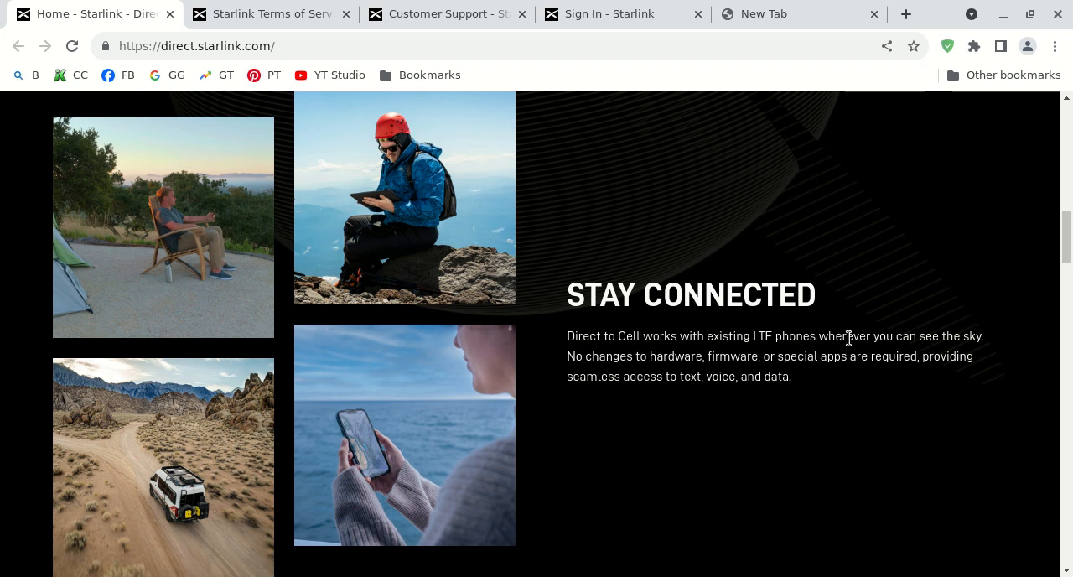
{"action": "mouse_move", "coordinate": [847, 392]}
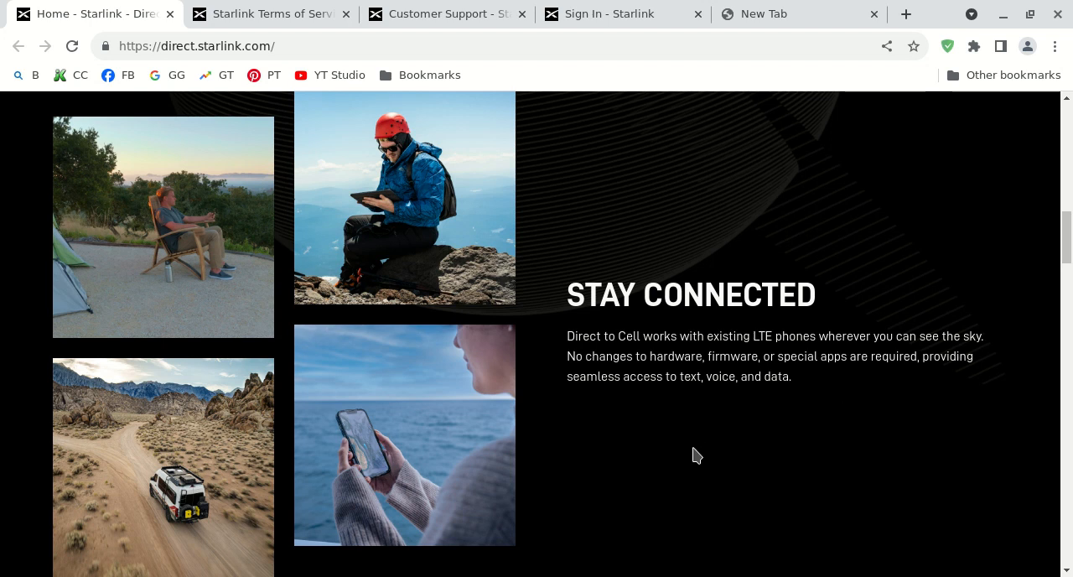
{"action": "mouse_move", "coordinate": [704, 463]}
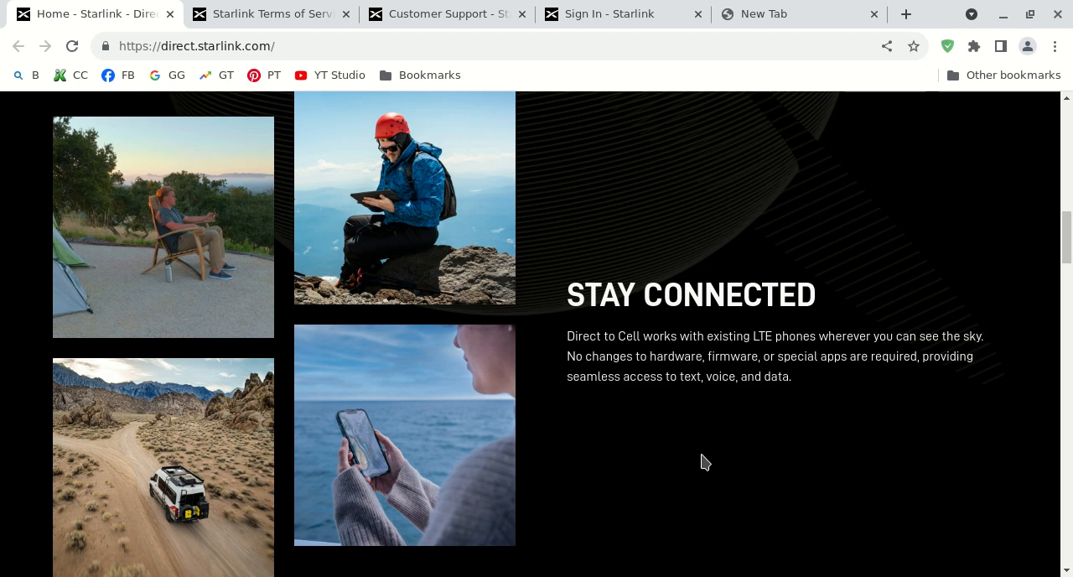
{"action": "mouse_move", "coordinate": [728, 451]}
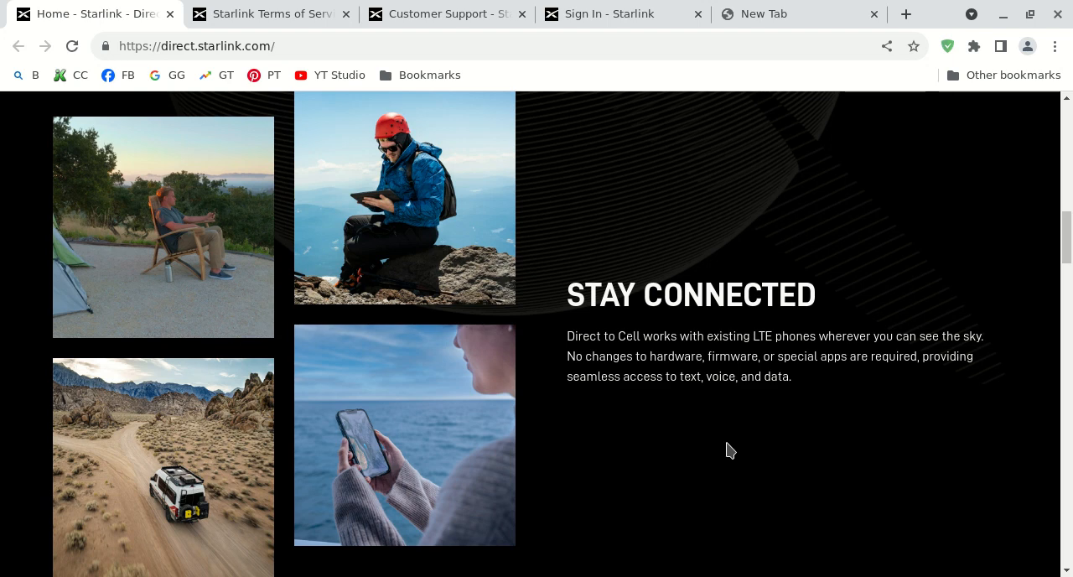
{"action": "mouse_move", "coordinate": [733, 446]}
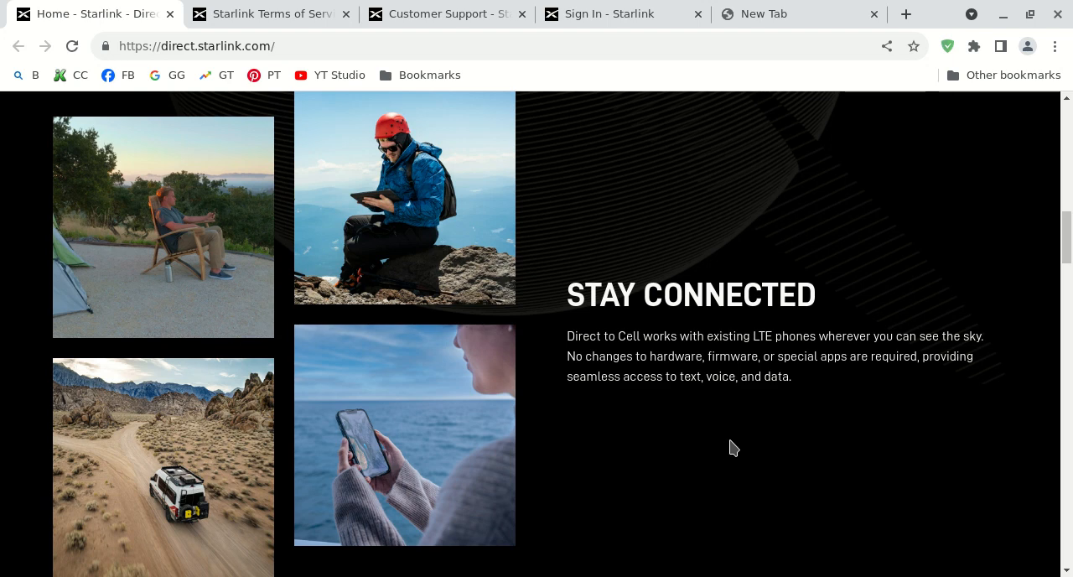
{"action": "scroll", "scroll_direction": "down", "scroll_amount": 3}
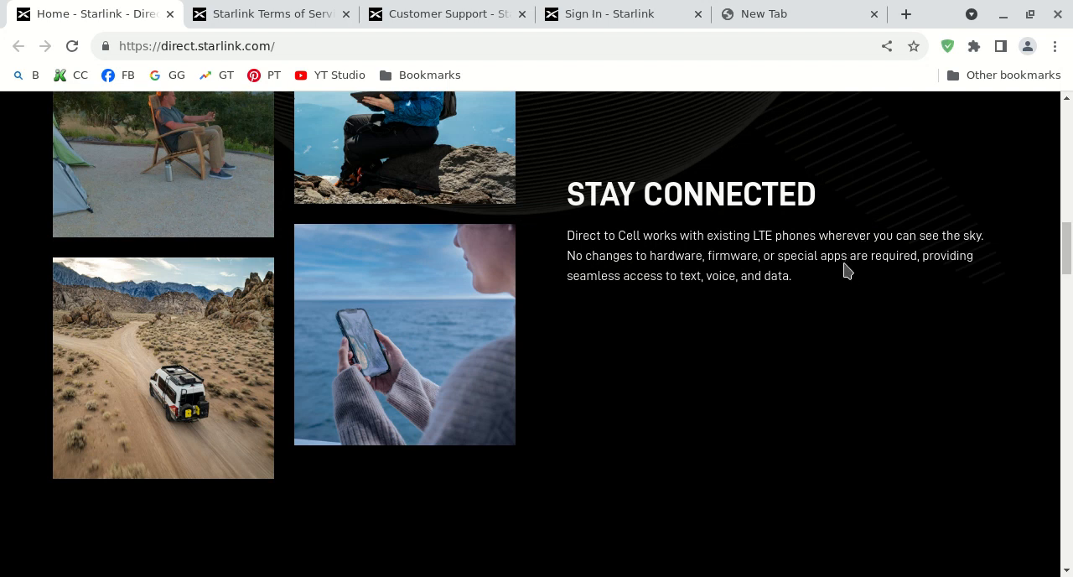
{"action": "mouse_move", "coordinate": [584, 271]}
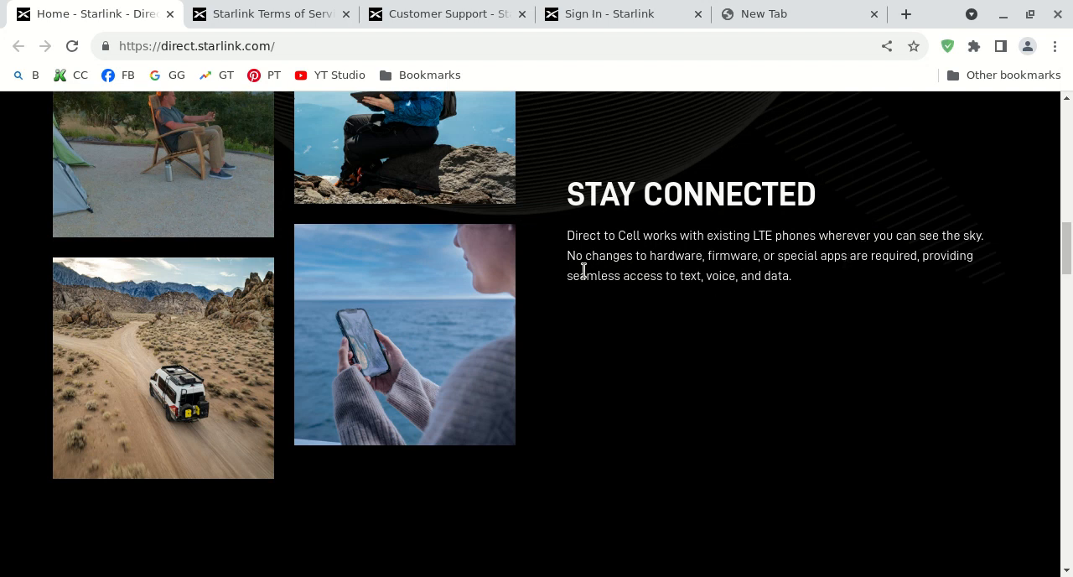
{"action": "mouse_move", "coordinate": [795, 311]}
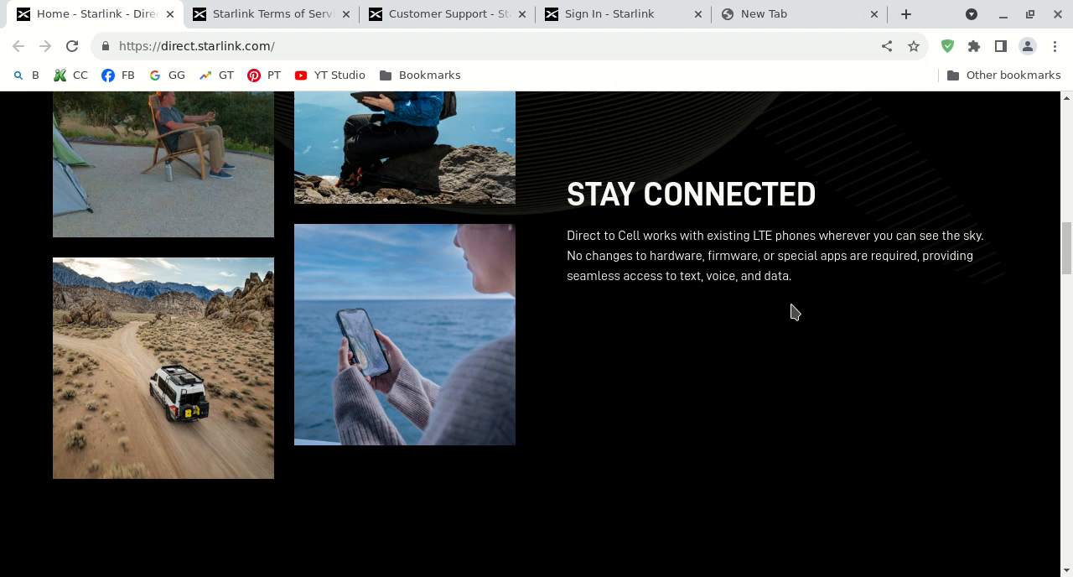
{"action": "mouse_move", "coordinate": [879, 403]}
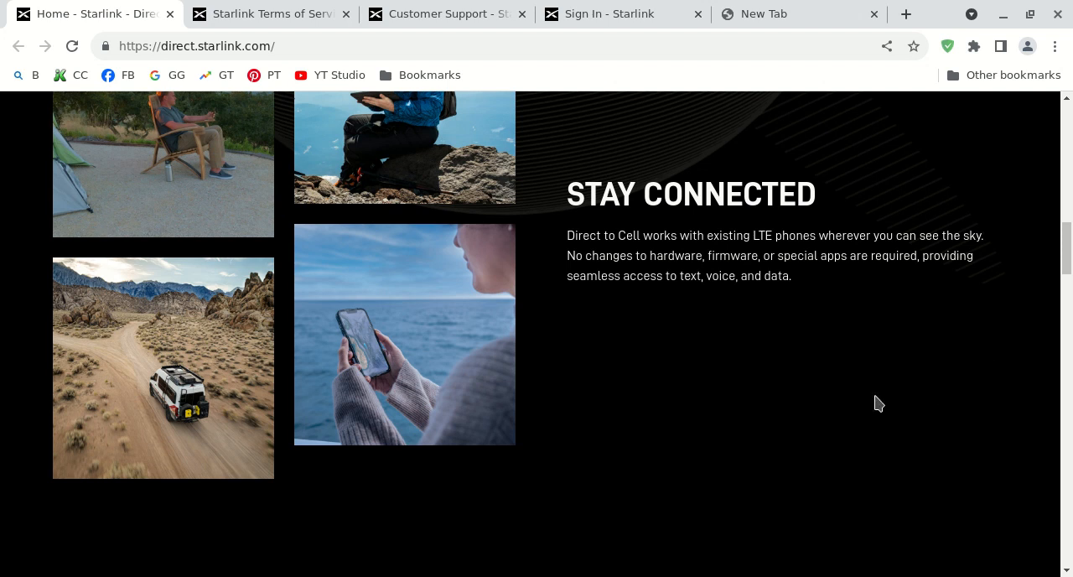
{"action": "mouse_move", "coordinate": [808, 409]}
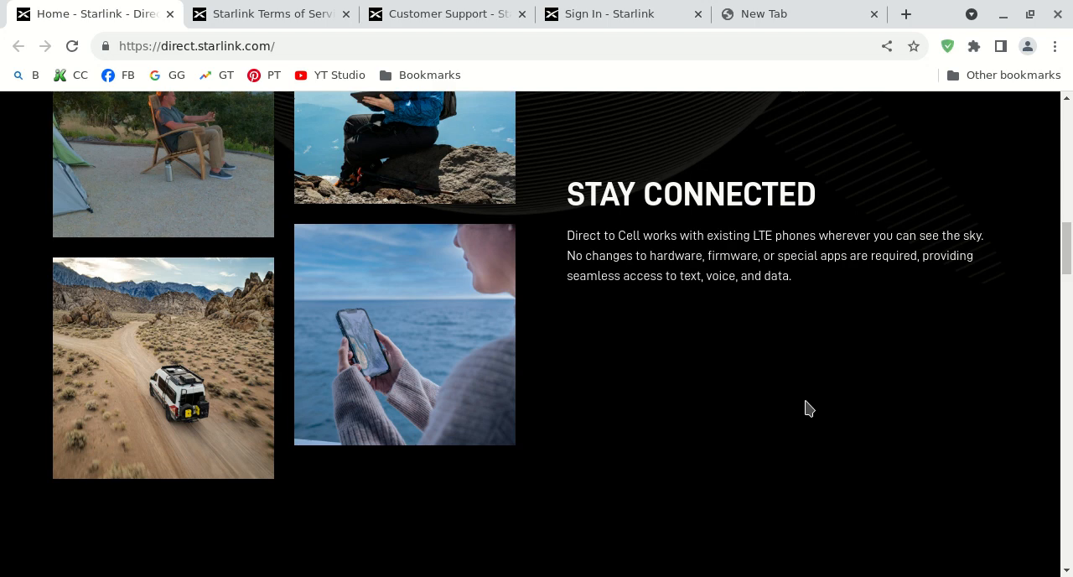
- Scroll past the Cellphone Tower in Space diagram to the Eliminate Dead Zones section
{"action": "scroll", "scroll_direction": "down", "scroll_amount": 3}
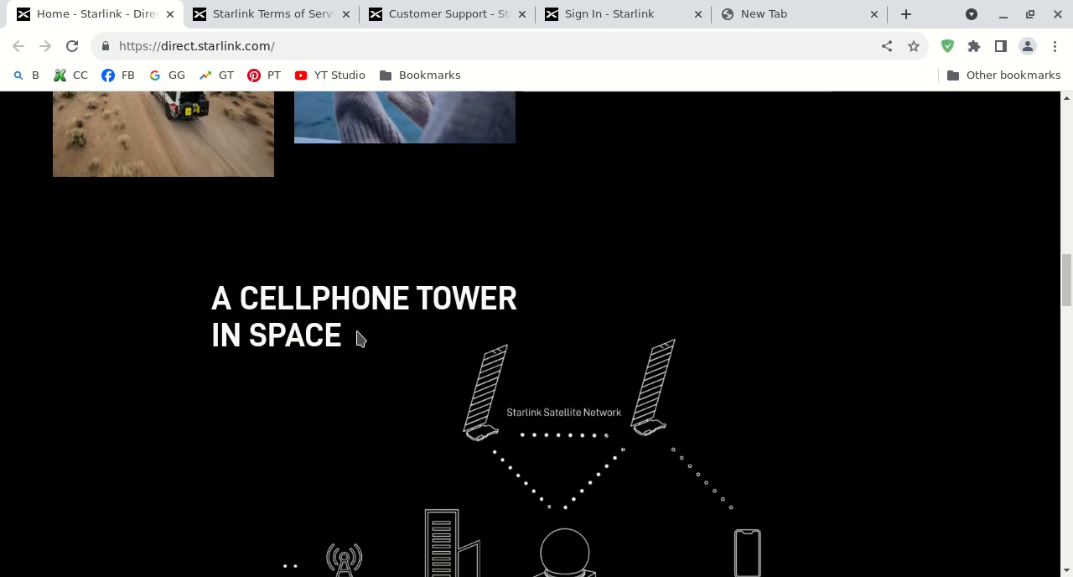
{"action": "scroll", "scroll_direction": "down", "scroll_amount": 3}
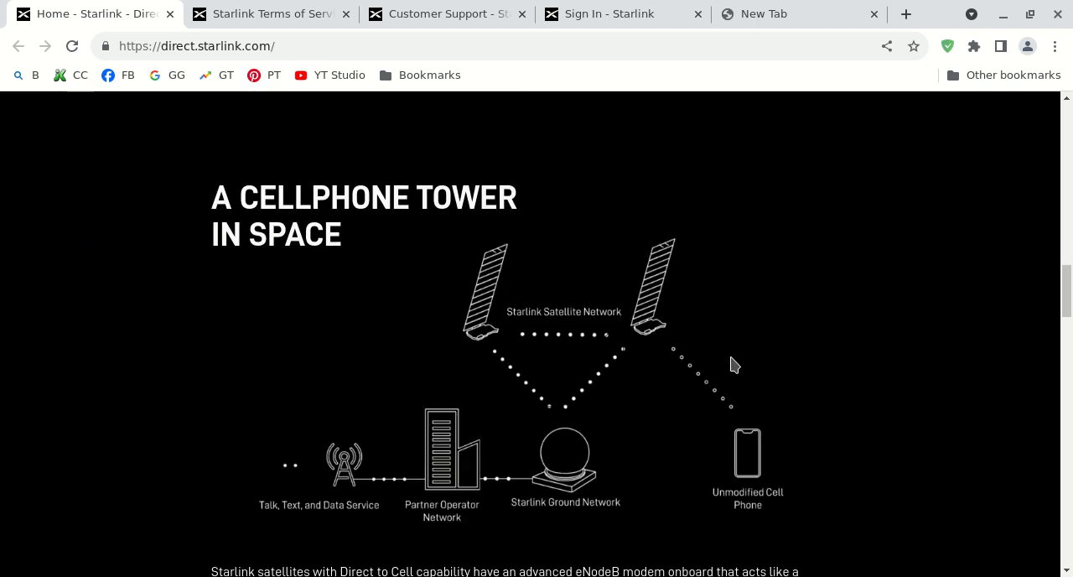
{"action": "scroll", "scroll_direction": "down", "scroll_amount": 3}
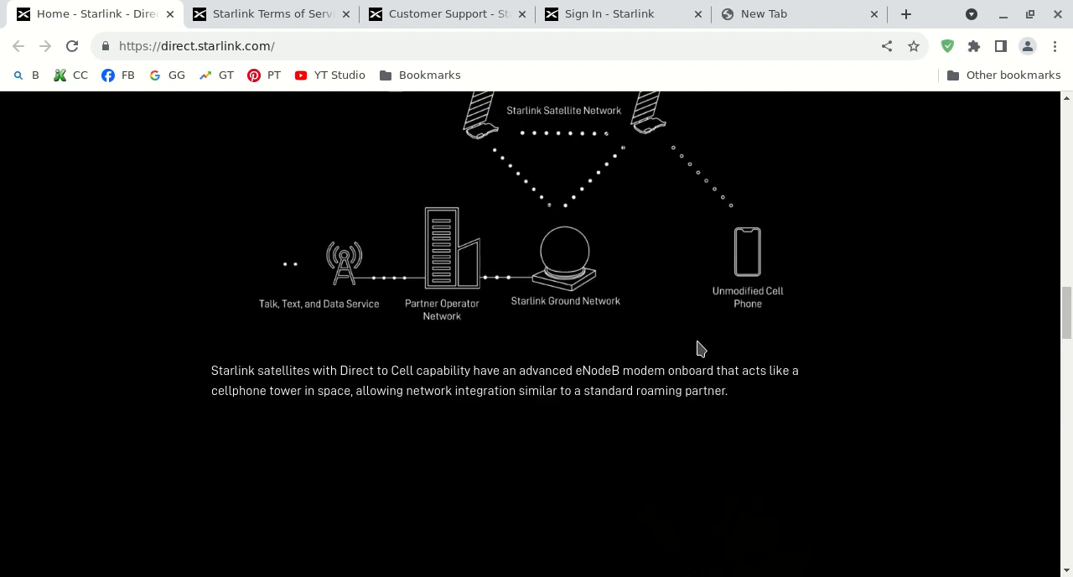
{"action": "mouse_move", "coordinate": [597, 350]}
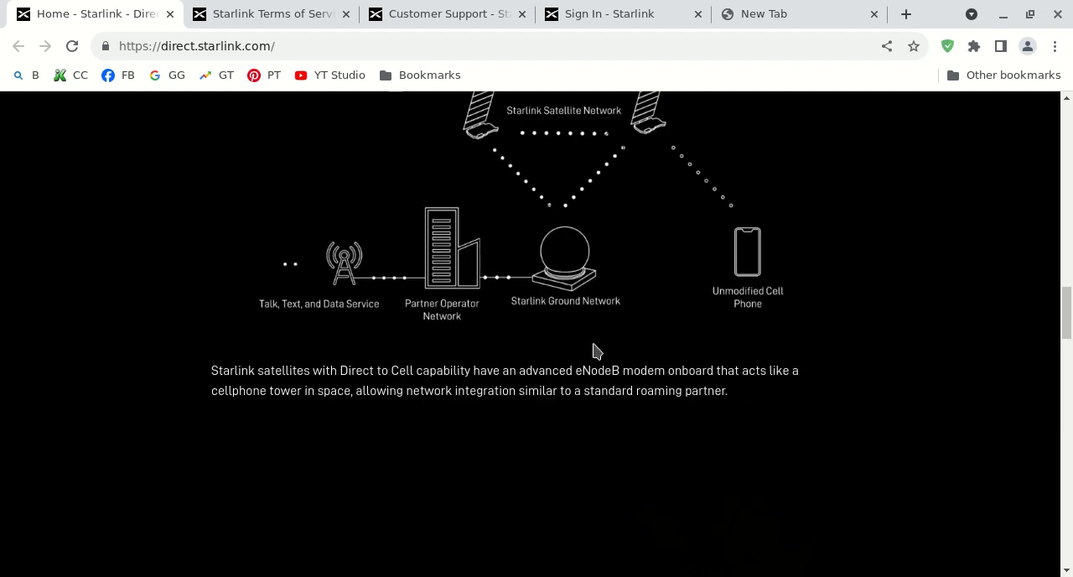
{"action": "mouse_move", "coordinate": [619, 317]}
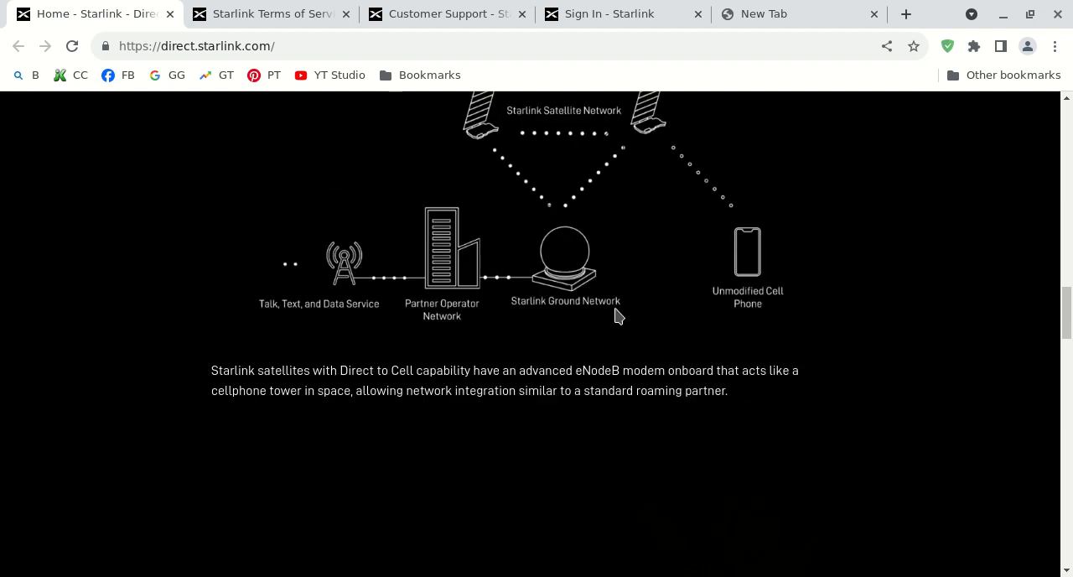
{"action": "scroll", "scroll_direction": "down", "scroll_amount": 3}
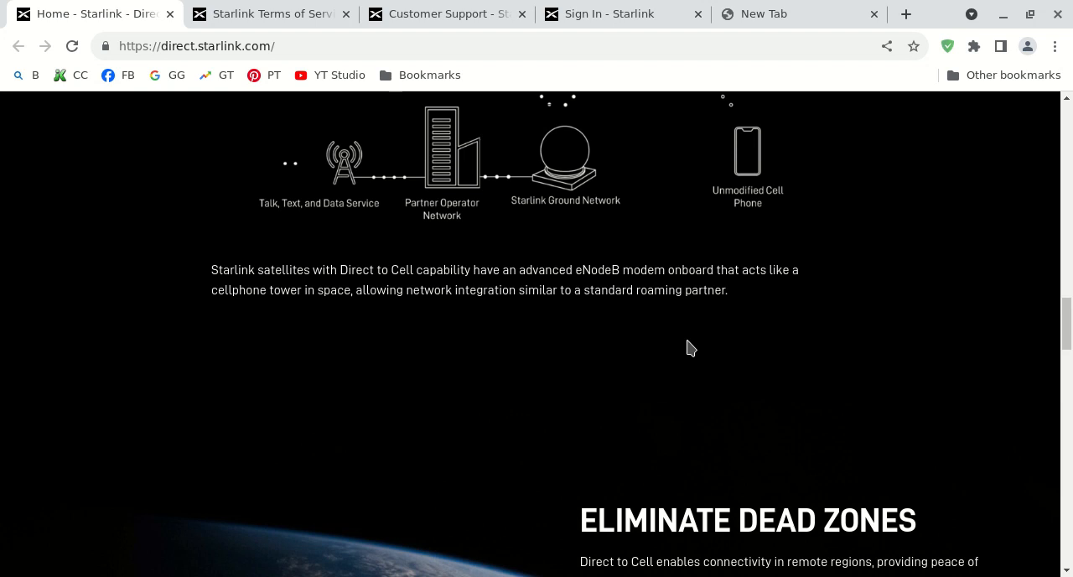
{"action": "mouse_move", "coordinate": [766, 362]}
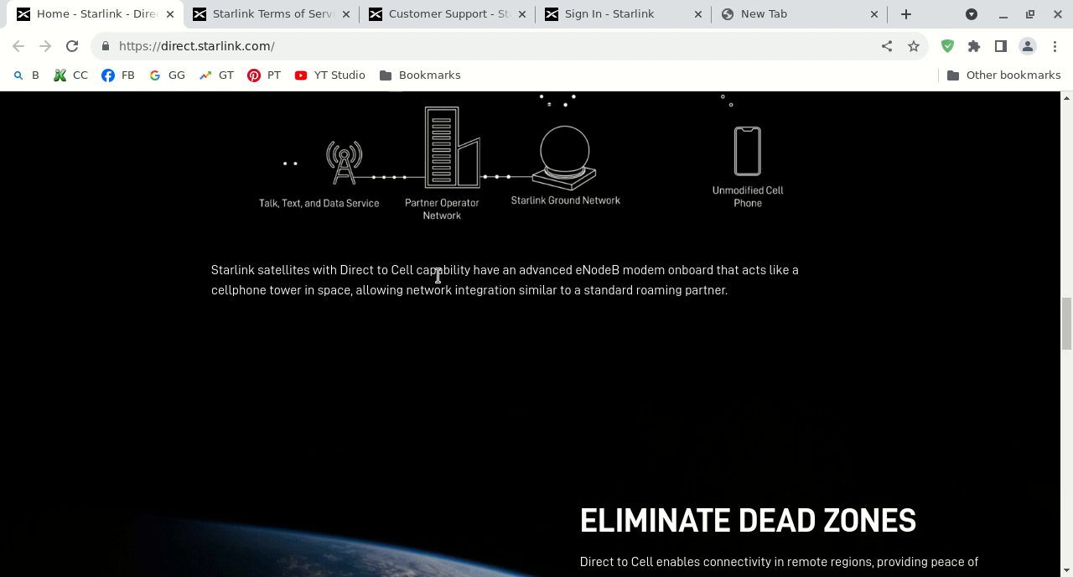
{"action": "scroll", "scroll_direction": "down", "scroll_amount": 3}
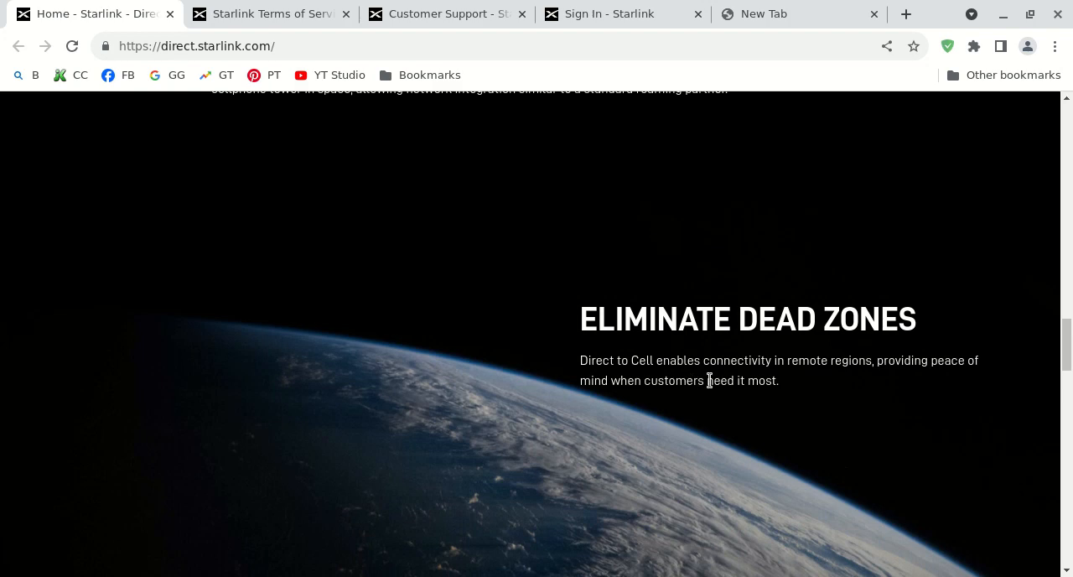
{"action": "mouse_move", "coordinate": [703, 384]}
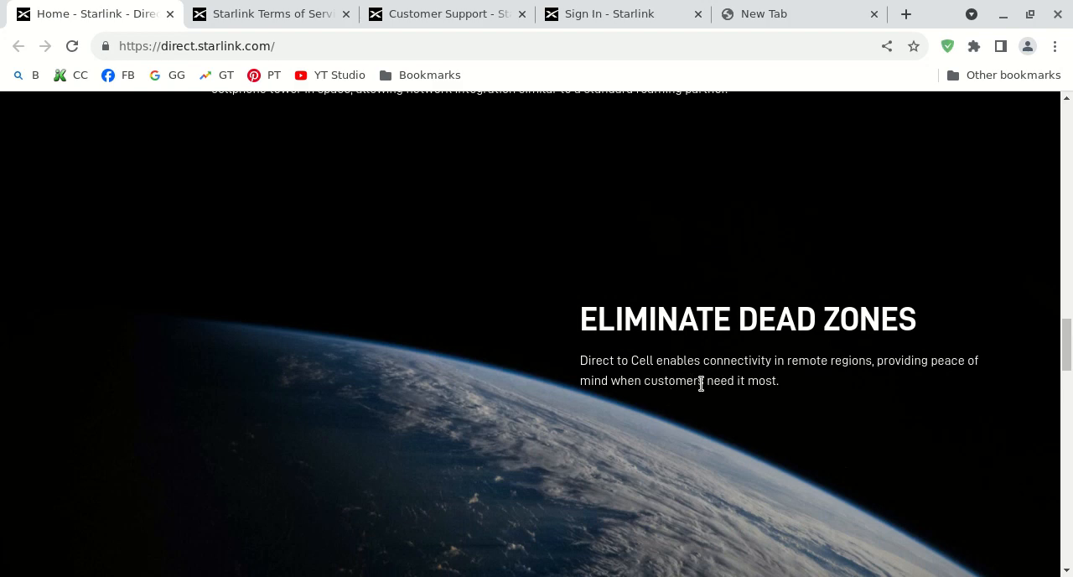
- Scroll down to the Global Partners list, then back up to the Direct to Cell top banner
{"action": "scroll", "scroll_direction": "down", "scroll_amount": 3}
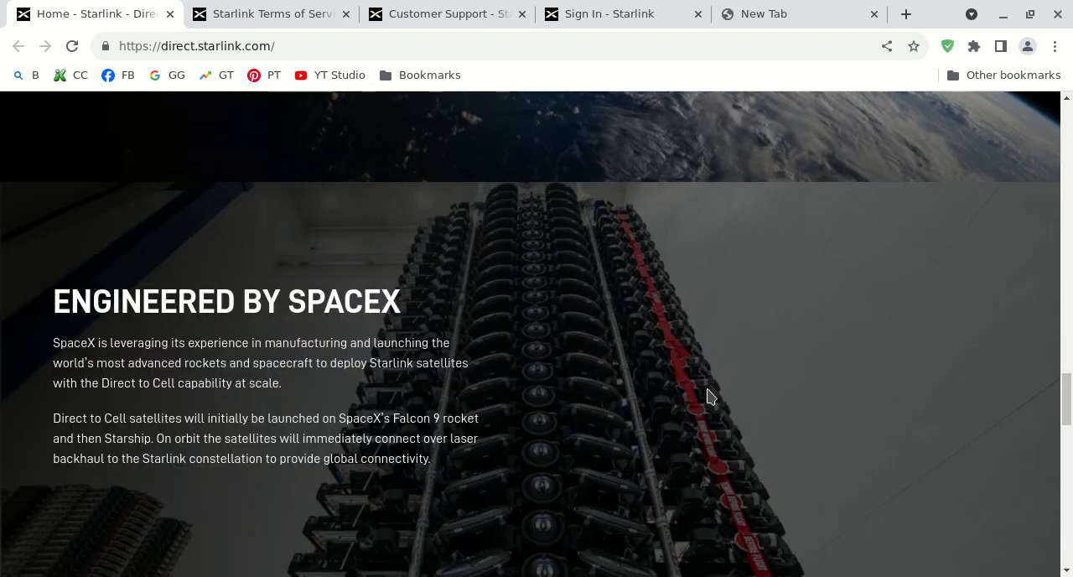
{"action": "scroll", "scroll_direction": "down", "scroll_amount": 3}
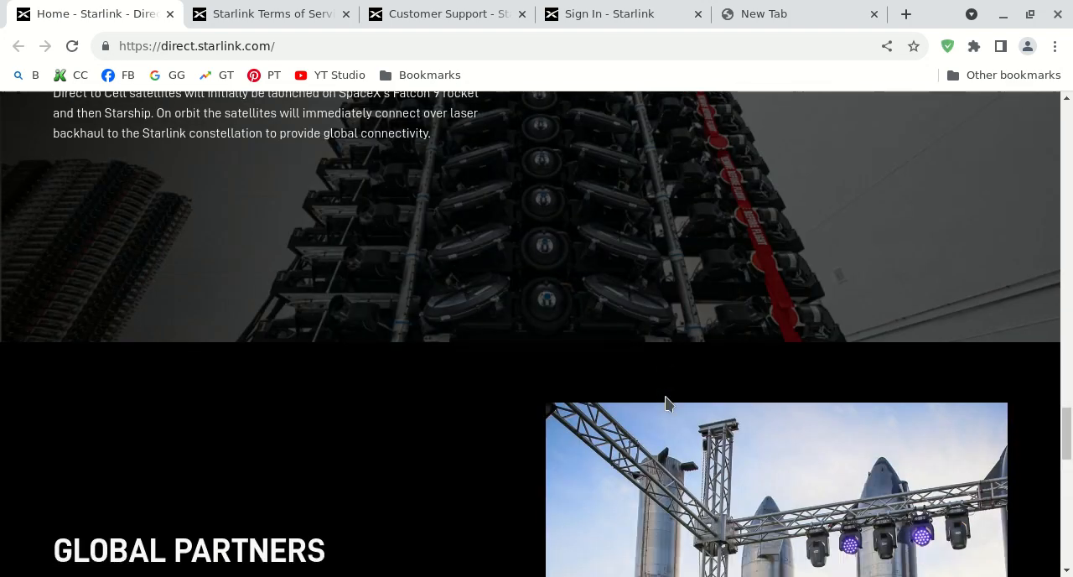
{"action": "scroll", "scroll_direction": "down", "scroll_amount": 3}
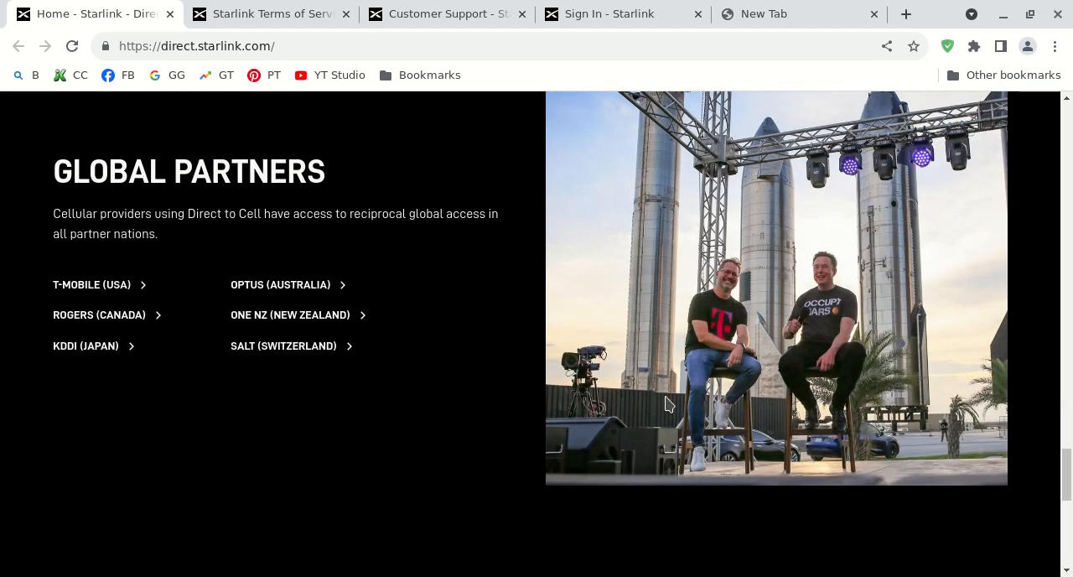
{"action": "scroll", "scroll_direction": "down", "scroll_amount": 3}
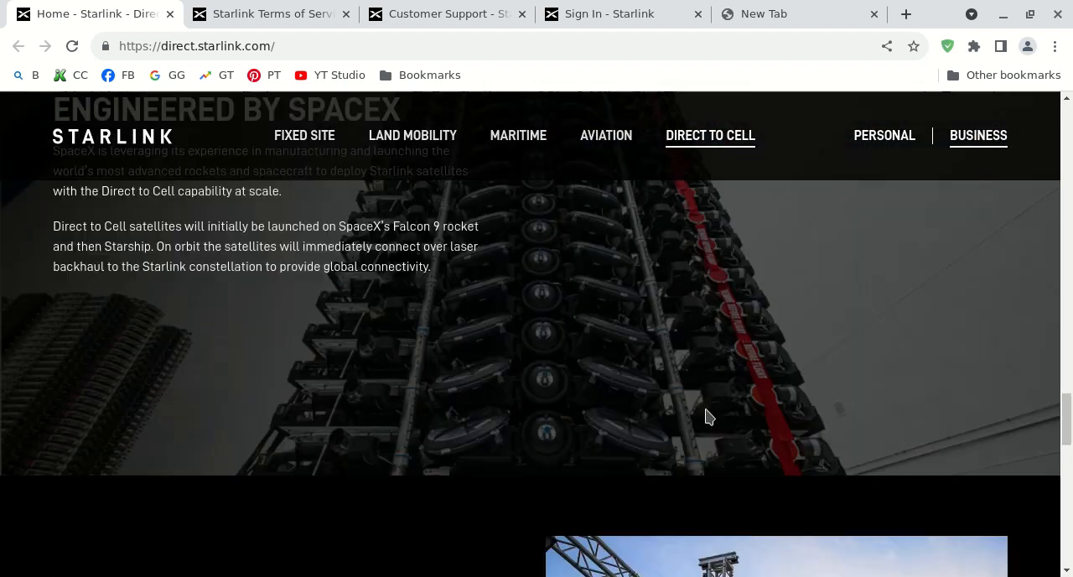
{"action": "scroll", "scroll_direction": "down", "scroll_amount": 3}
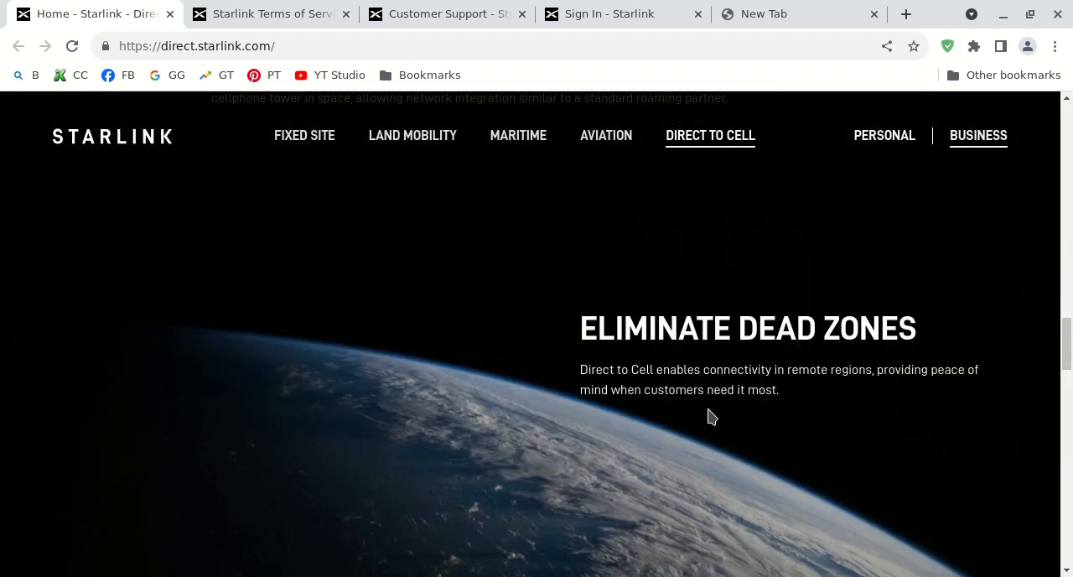
{"action": "scroll", "scroll_direction": "down", "scroll_amount": 3}
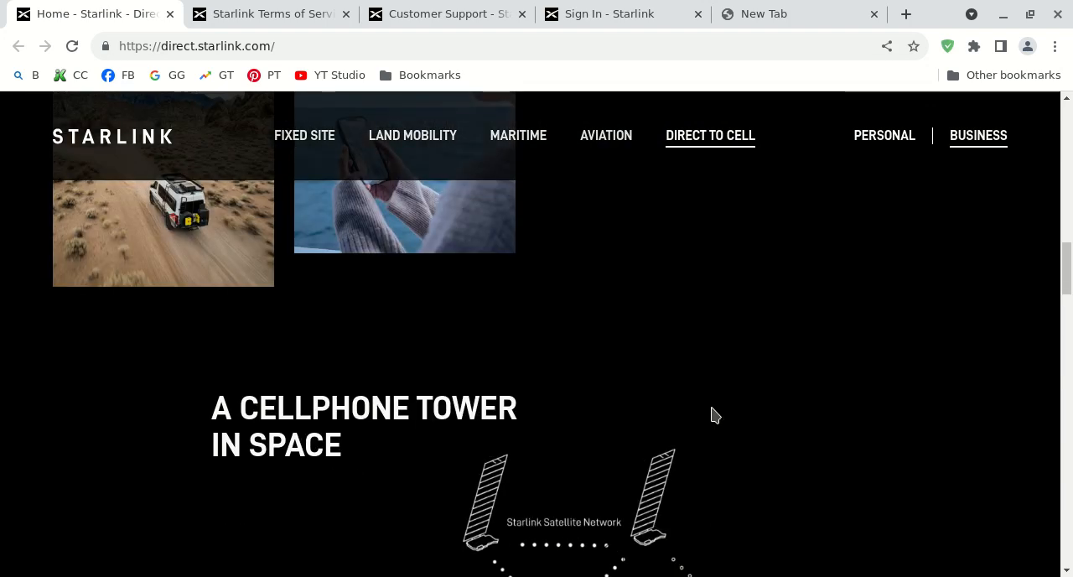
{"action": "scroll", "scroll_direction": "down", "scroll_amount": 3}
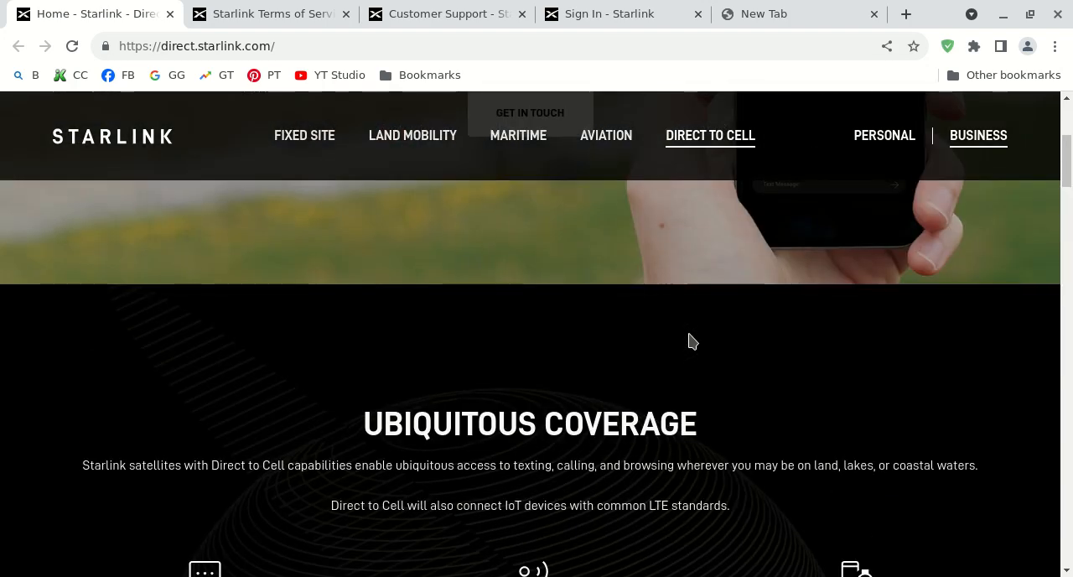
{"action": "scroll", "scroll_direction": "up", "scroll_amount": 3}
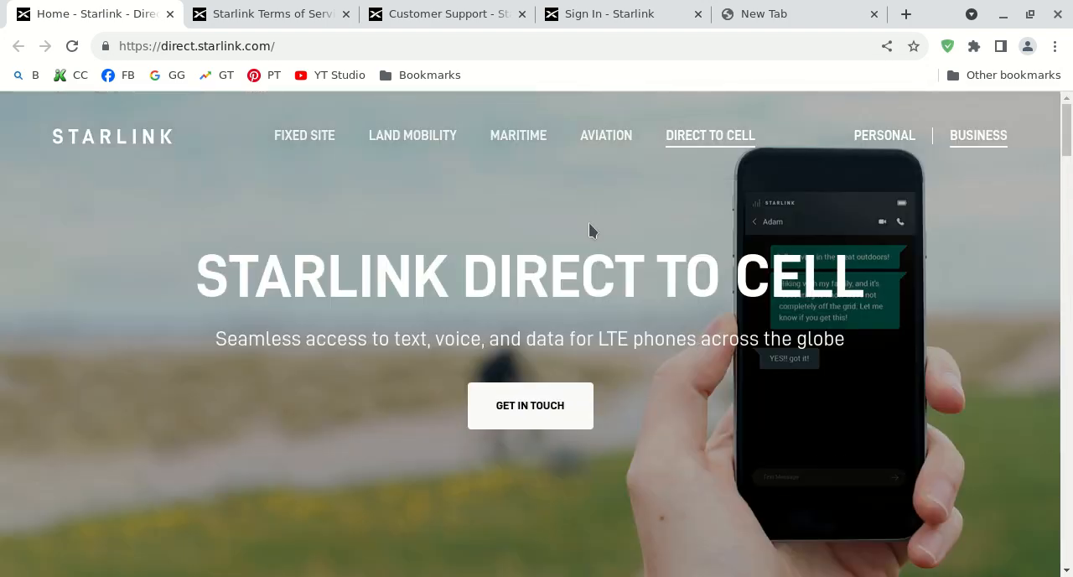